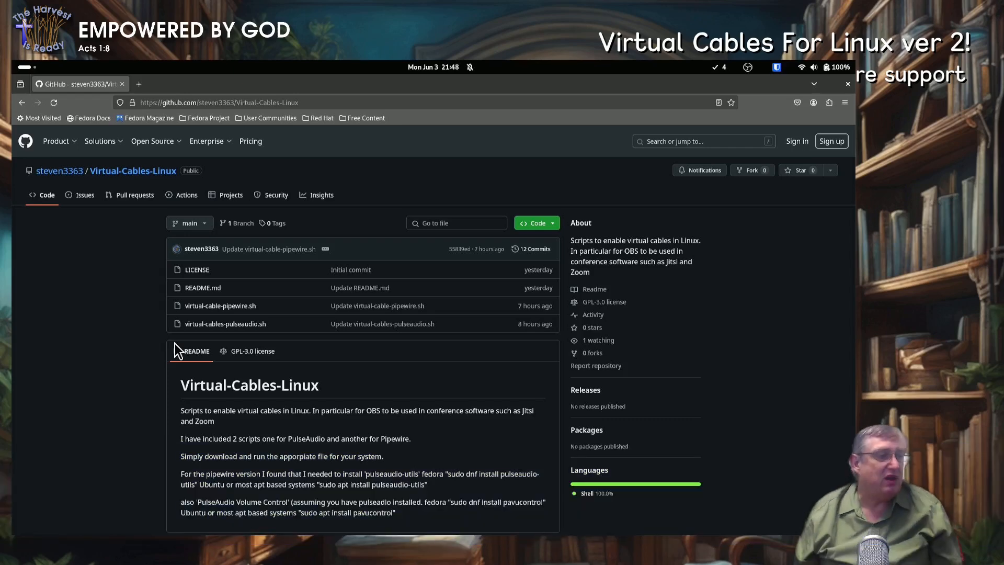
pyautogui.moveTo(102, 344)
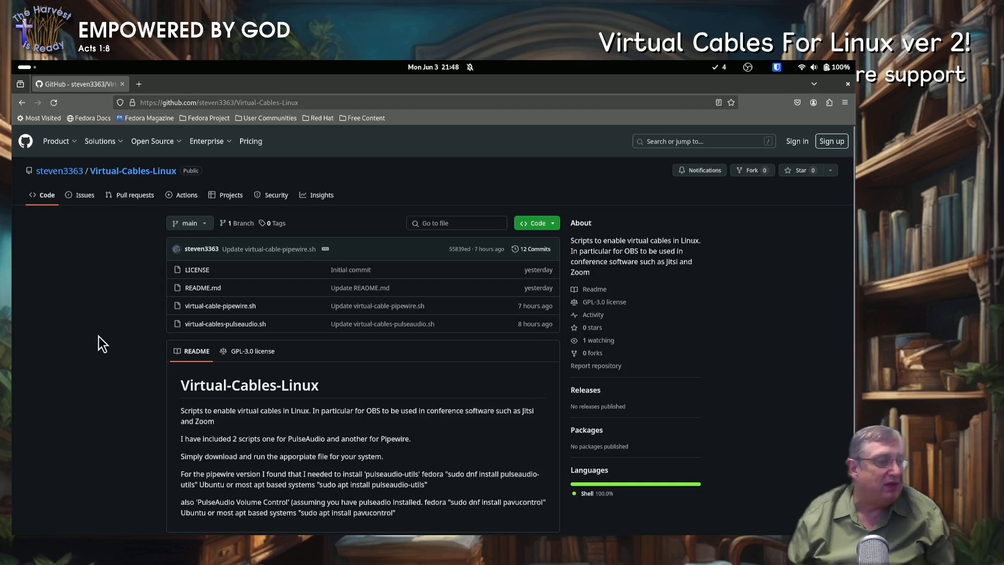
pyautogui.moveTo(186, 306)
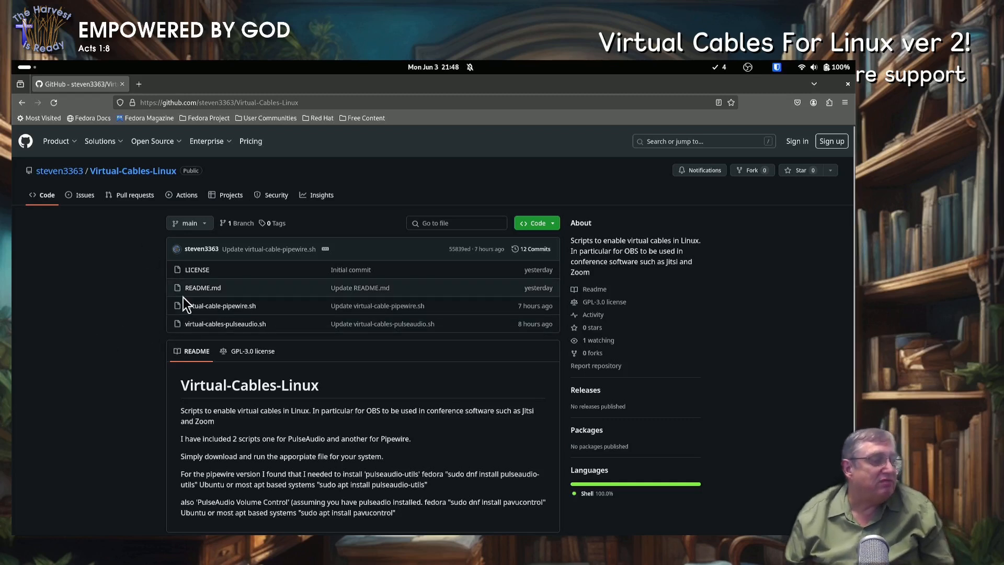
pyautogui.moveTo(225, 323)
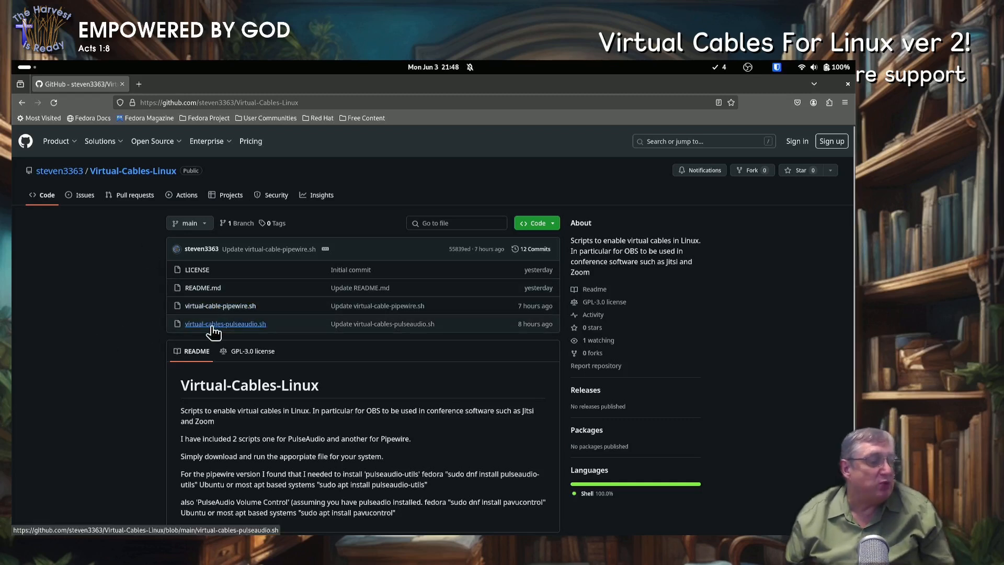
# - Open virtual-cable-pipewire.sh on GitHub and copy its 'sudo dnf install pavucontrol pulseaudio-utils' line
pyautogui.scroll(-3)
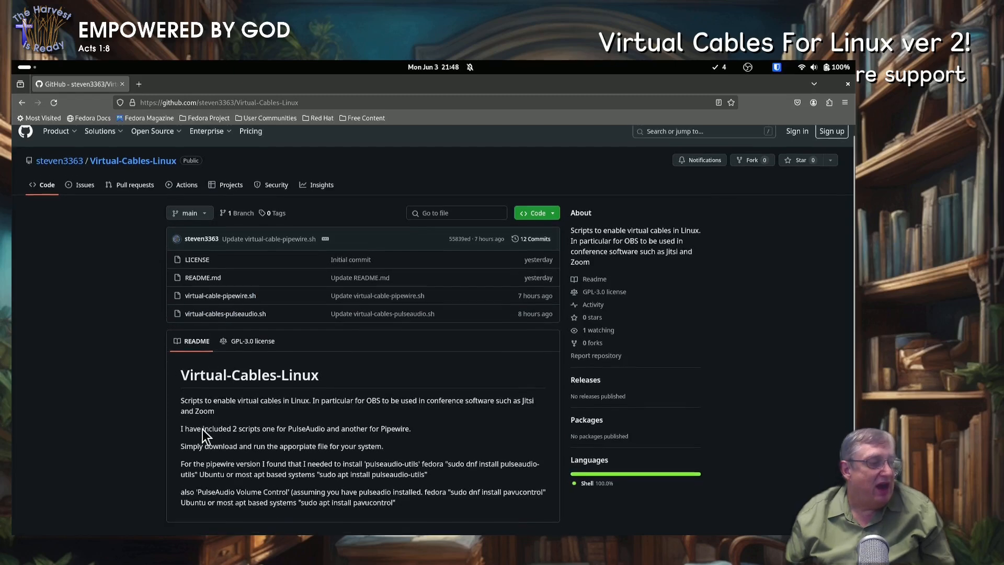
pyautogui.scroll(-3)
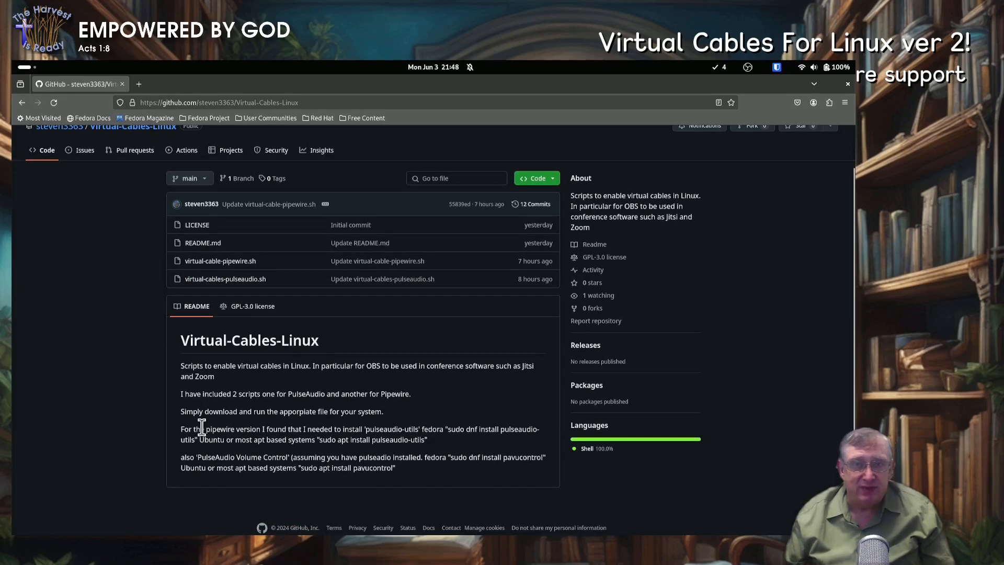
pyautogui.moveTo(206, 400)
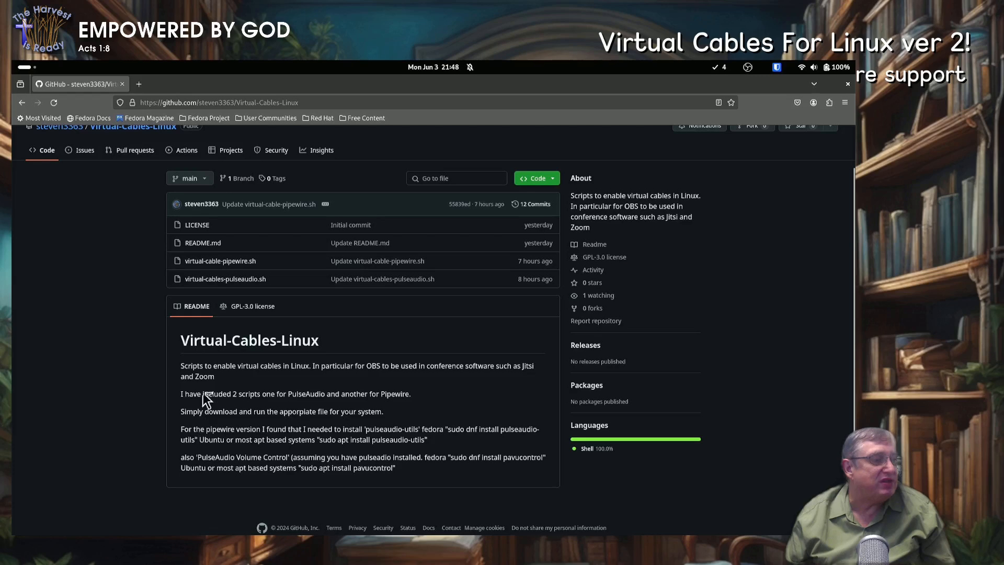
pyautogui.moveTo(220, 260)
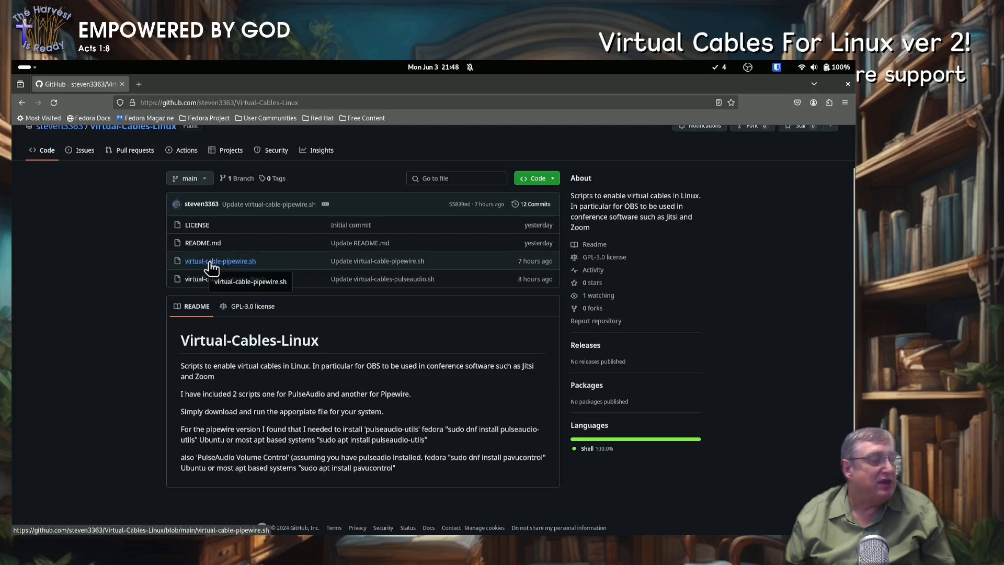
pyautogui.click(220, 260)
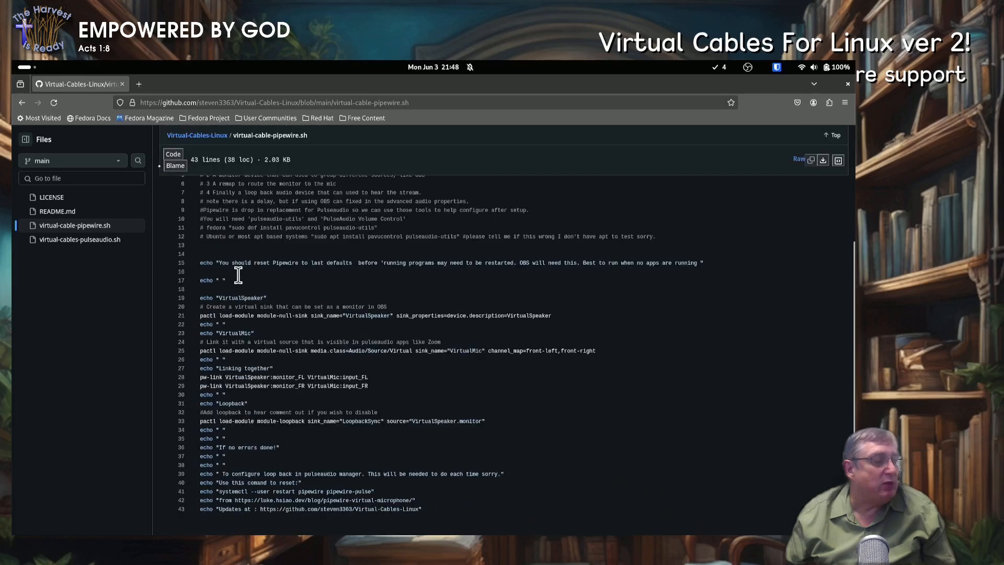
pyautogui.scroll(3)
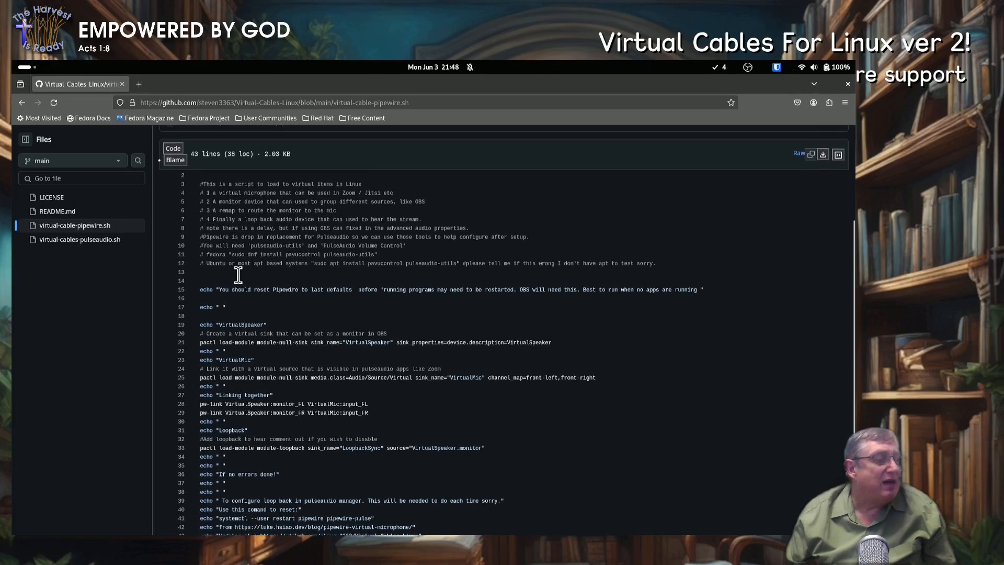
pyautogui.scroll(3)
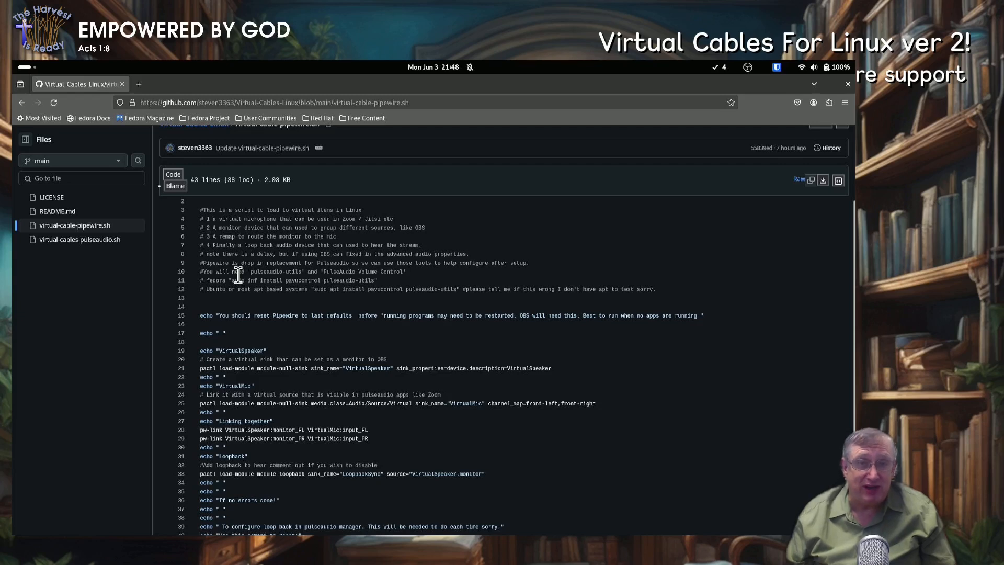
pyautogui.scroll(3)
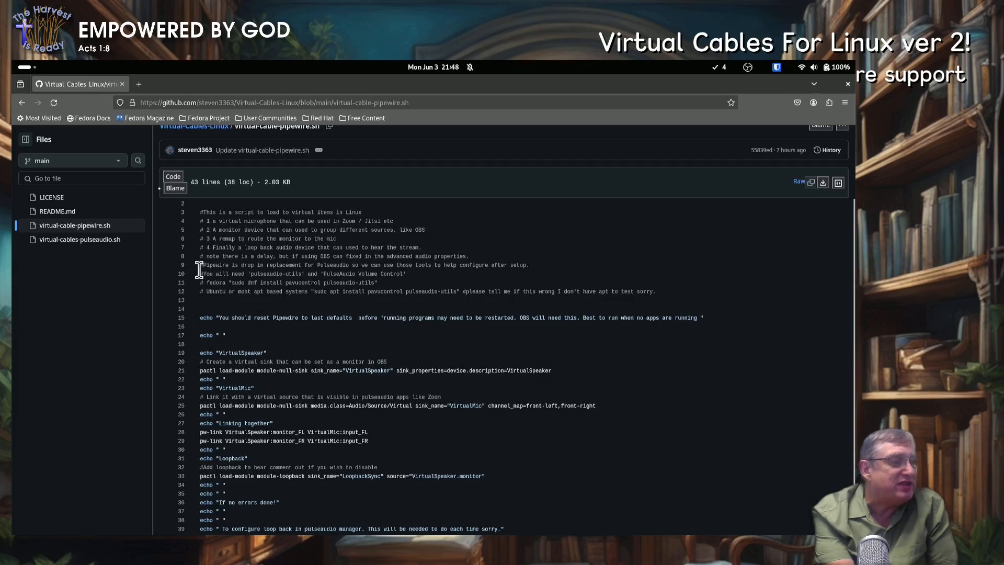
pyautogui.moveTo(287, 296)
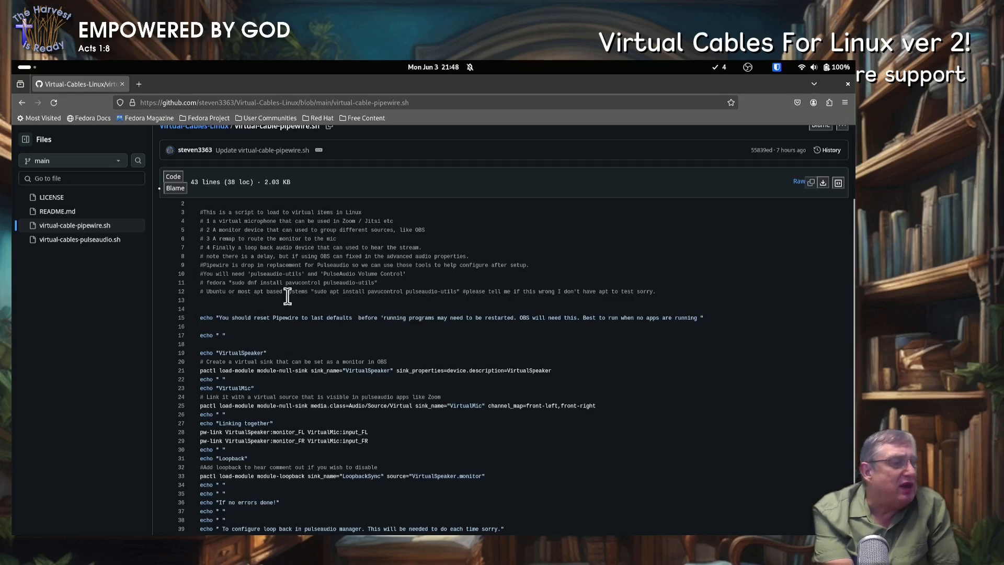
pyautogui.moveTo(232, 283)
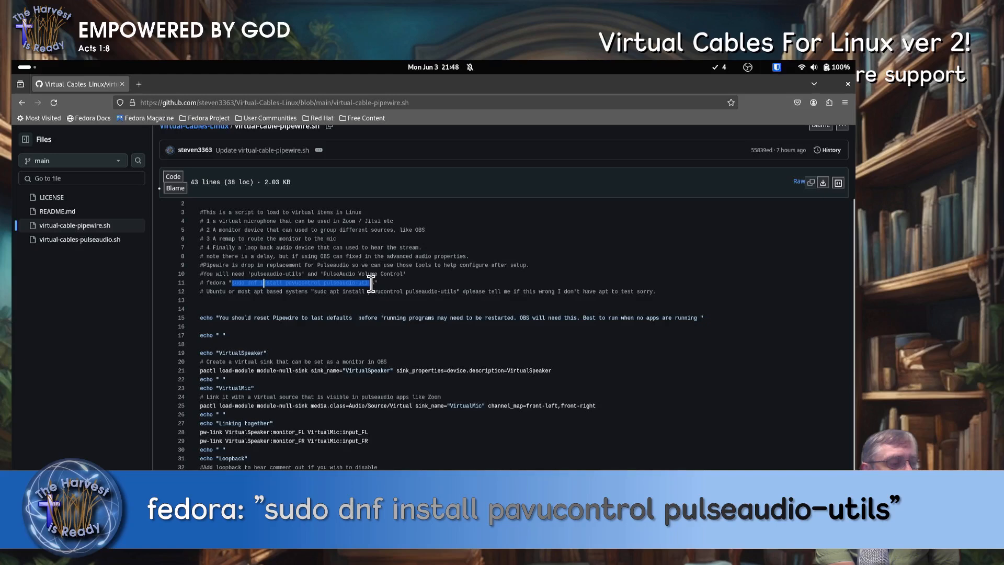
pyautogui.rightClick(340, 290)
pyautogui.write('t')
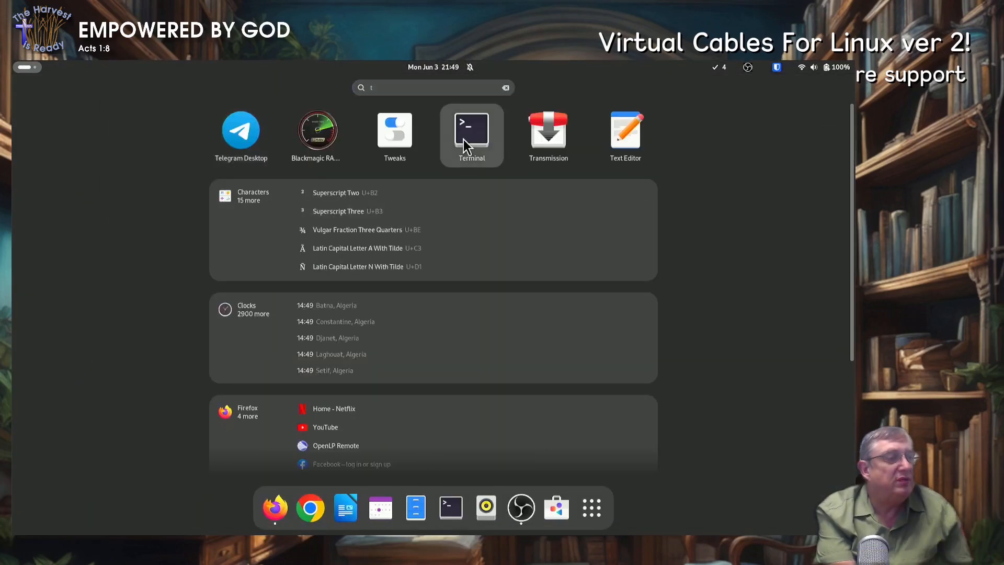
# - Paste and run 'sudo dnf install pavucontrol pulseaudio-utils' in a new Terminal
pyautogui.click(471, 128)
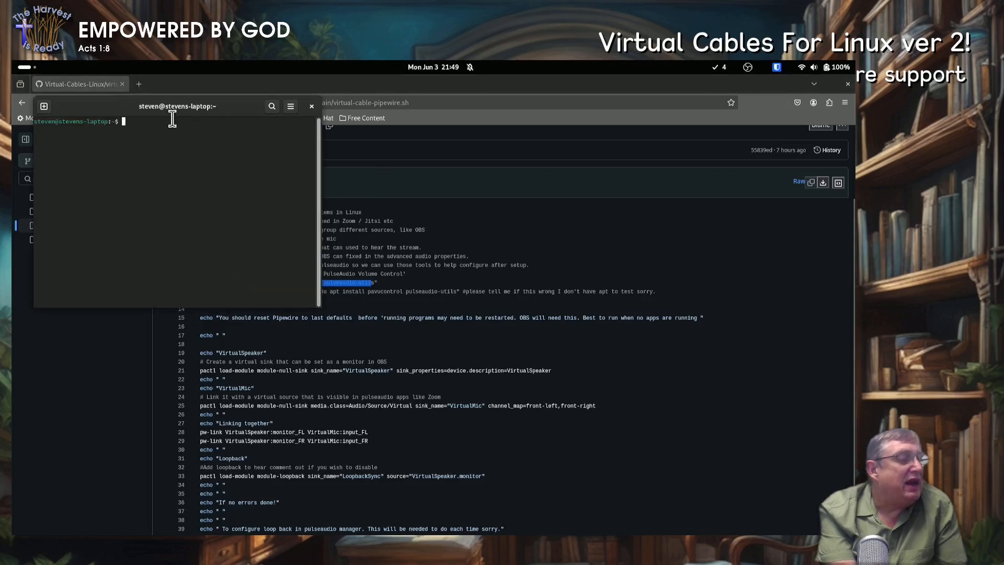
pyautogui.rightClick(173, 121)
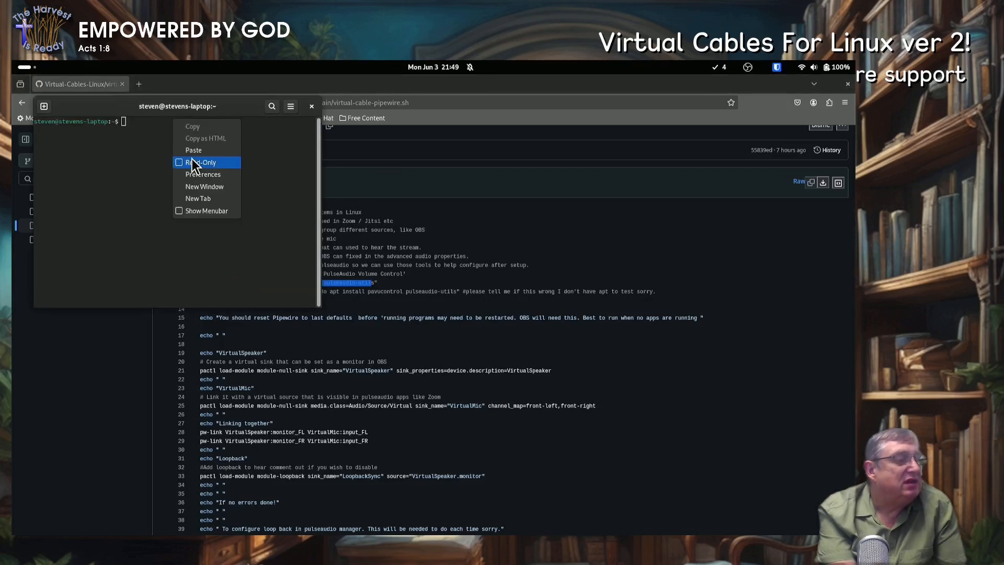
pyautogui.click(192, 150)
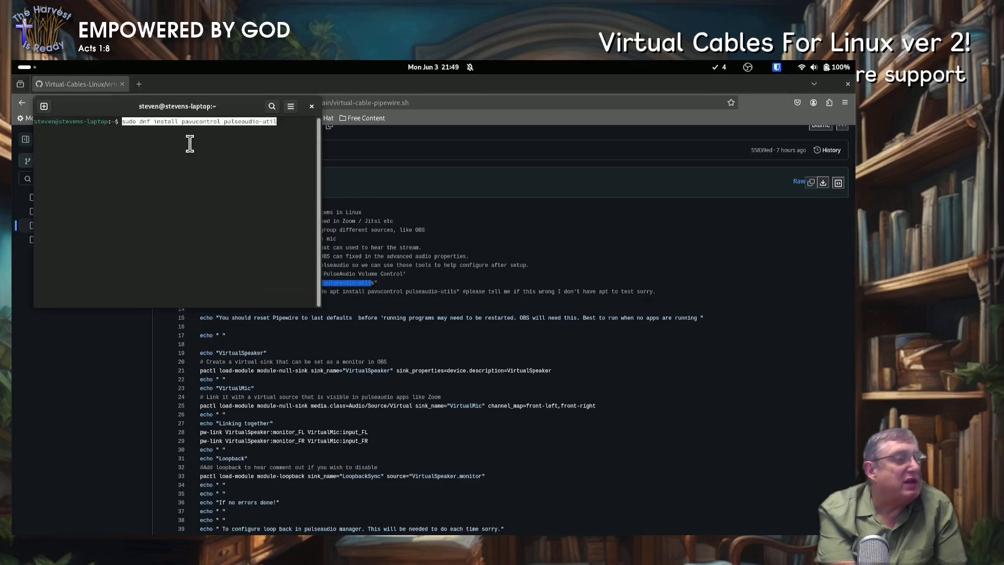
pyautogui.moveTo(296, 126)
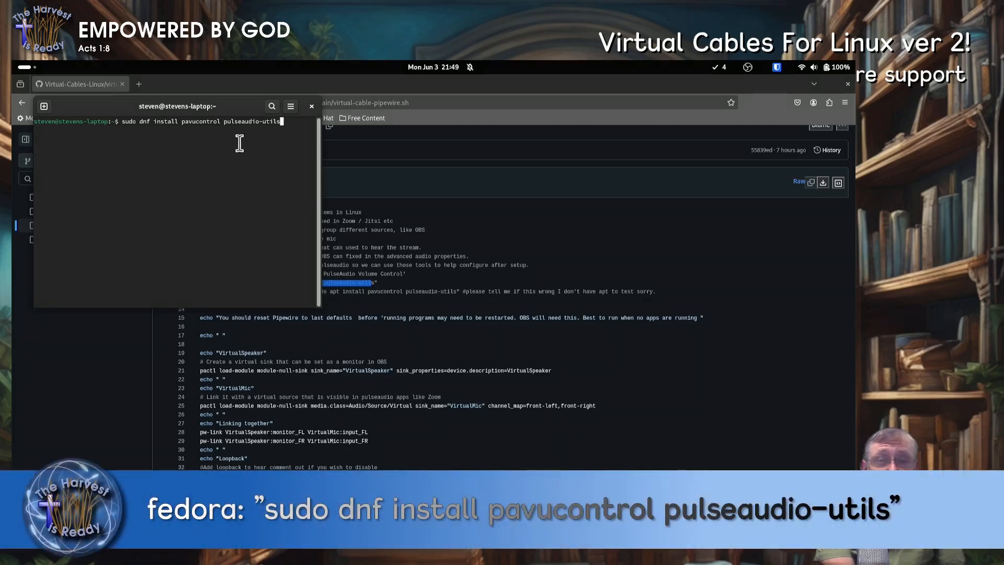
pyautogui.scroll(-3)
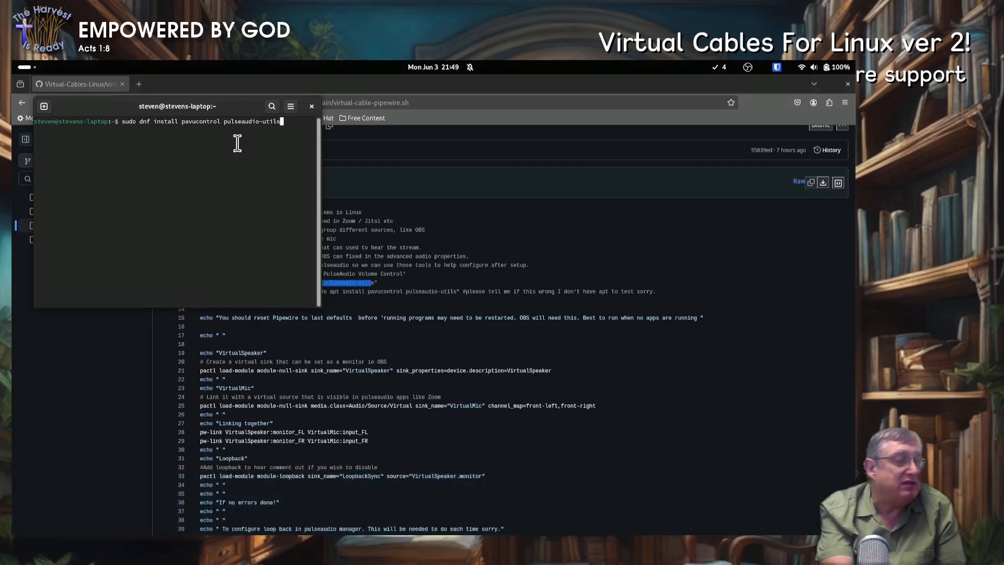
pyautogui.press('Return')
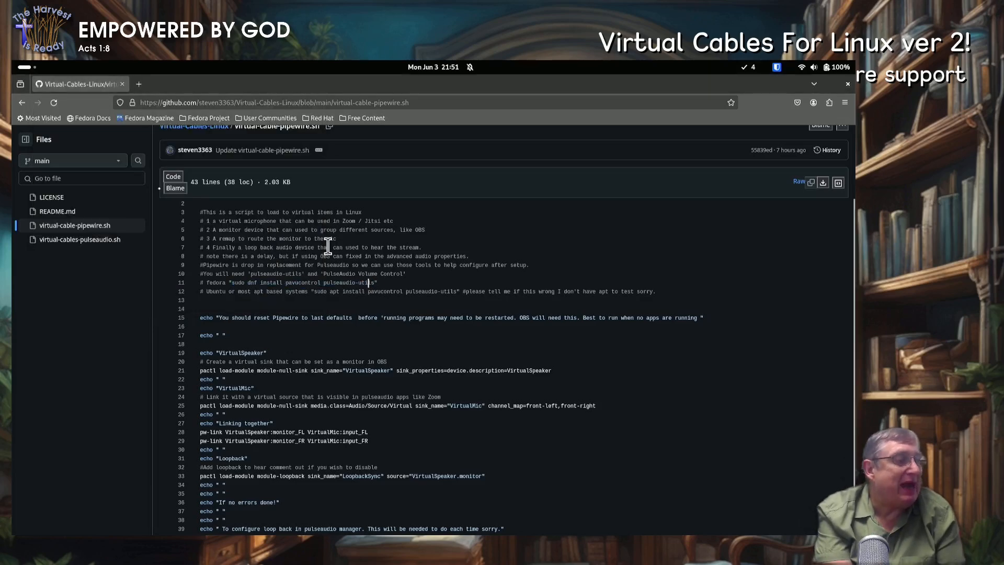
# - Download the Virtual-Cables-Linux repository from GitHub as a ZIP archive
pyautogui.scroll(3)
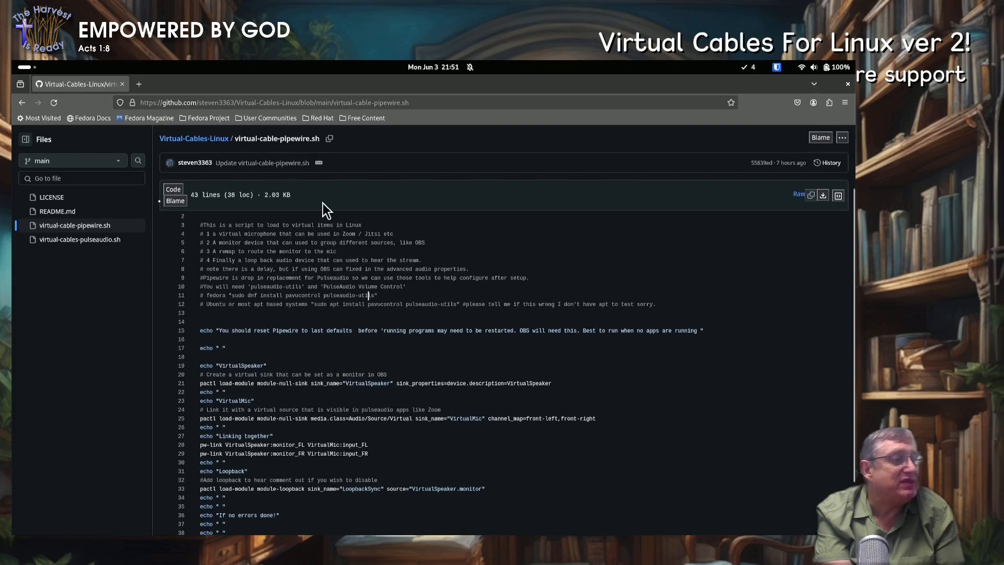
pyautogui.moveTo(187, 140)
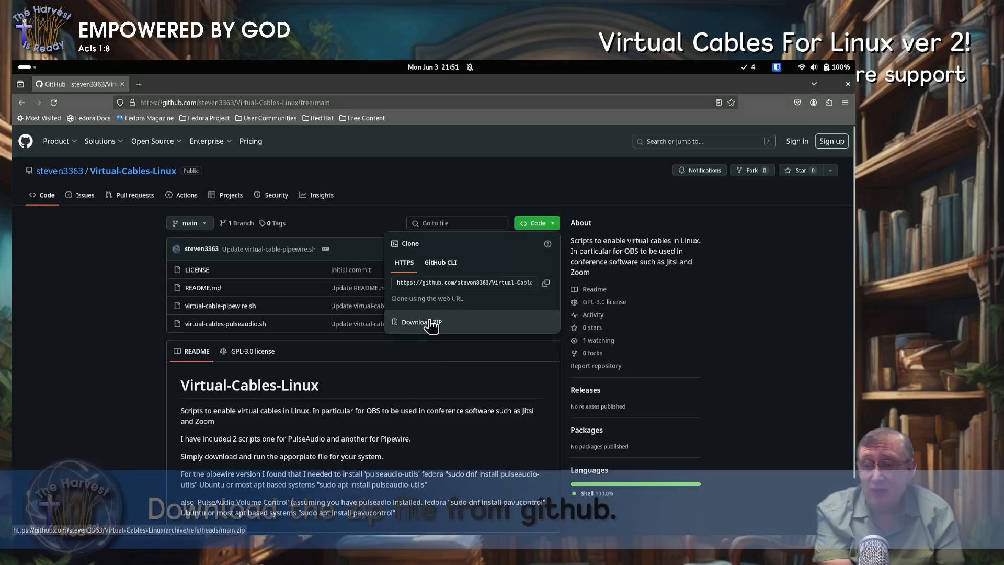
pyautogui.click(421, 322)
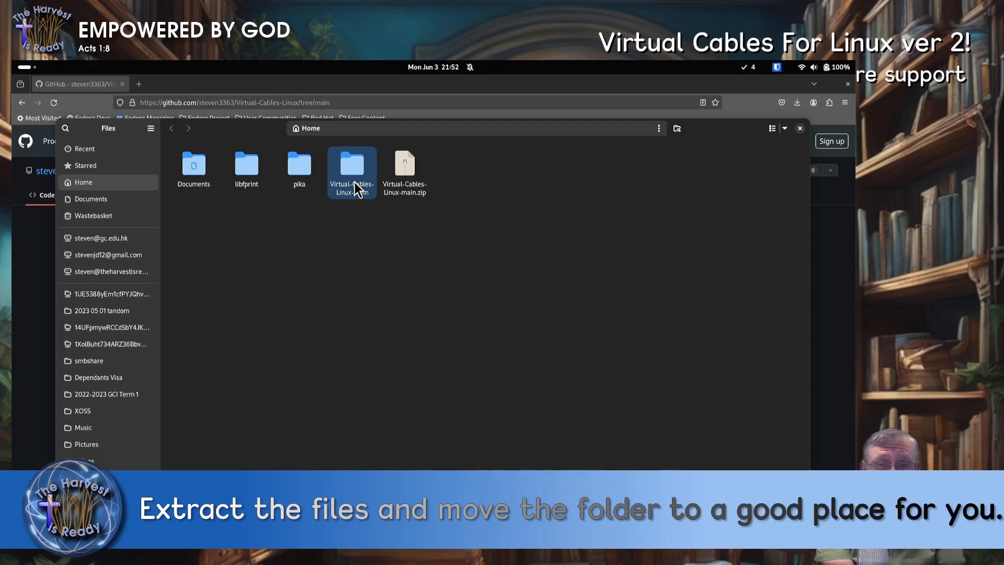
# - Open the Virtual-Cables-Linux-main folder and show the virtual-cable-pipewire.sh context menu
pyautogui.doubleClick(351, 163)
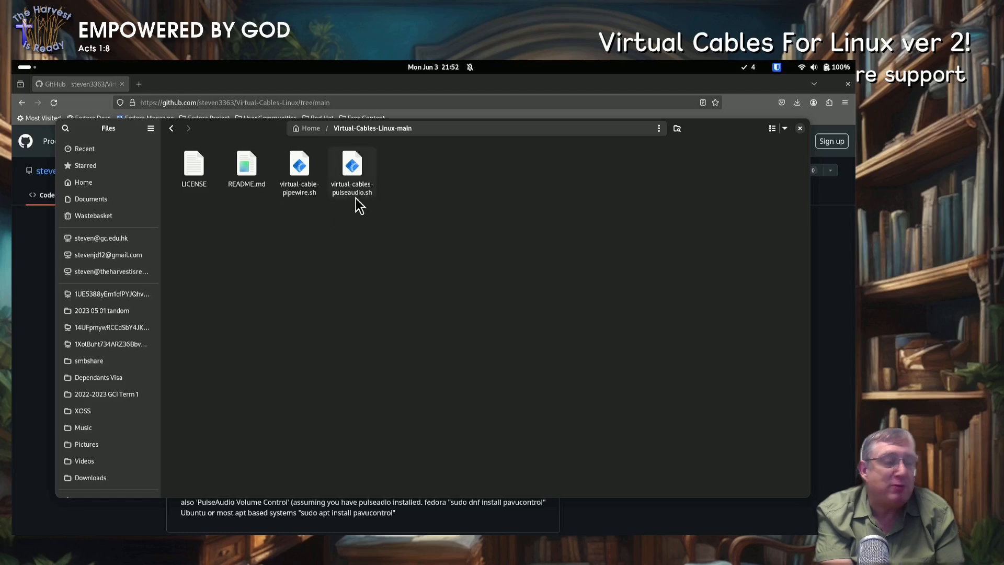
pyautogui.moveTo(320, 237)
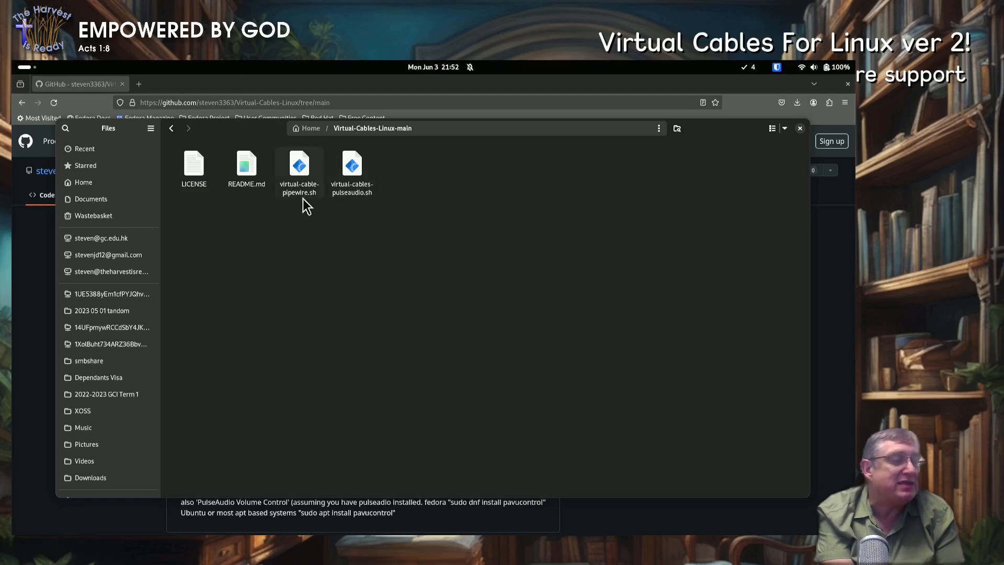
pyautogui.moveTo(299, 192)
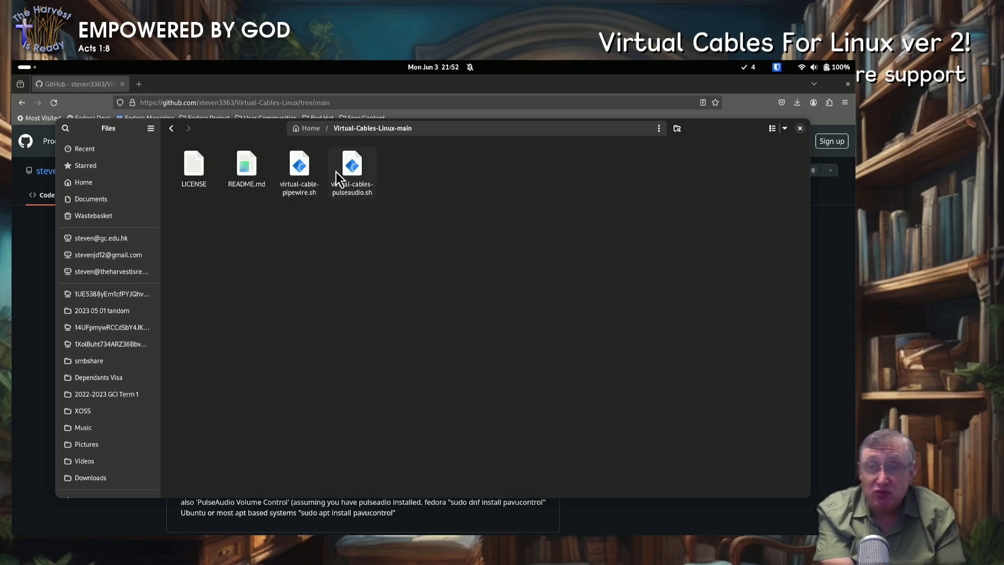
pyautogui.moveTo(297, 192)
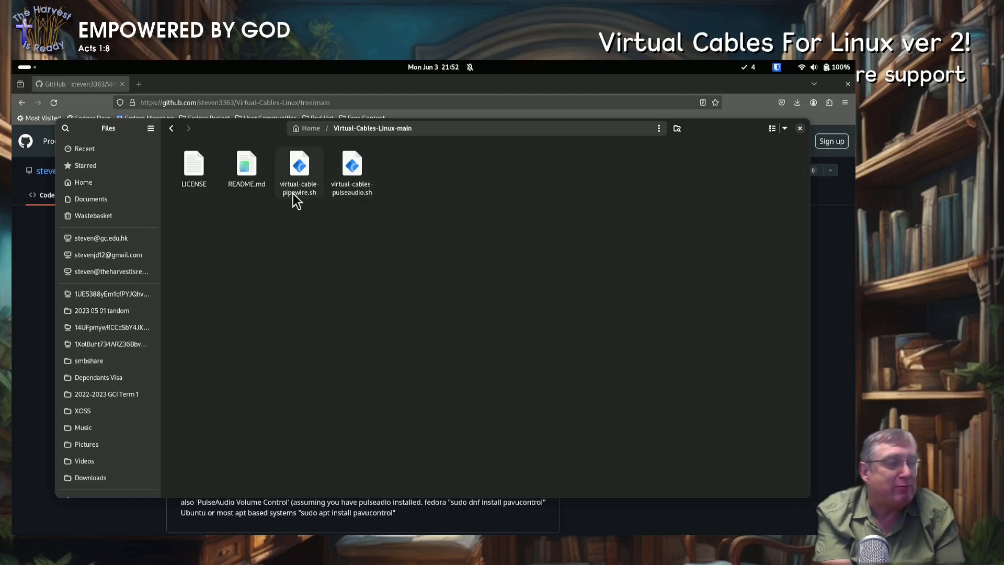
pyautogui.moveTo(299, 179)
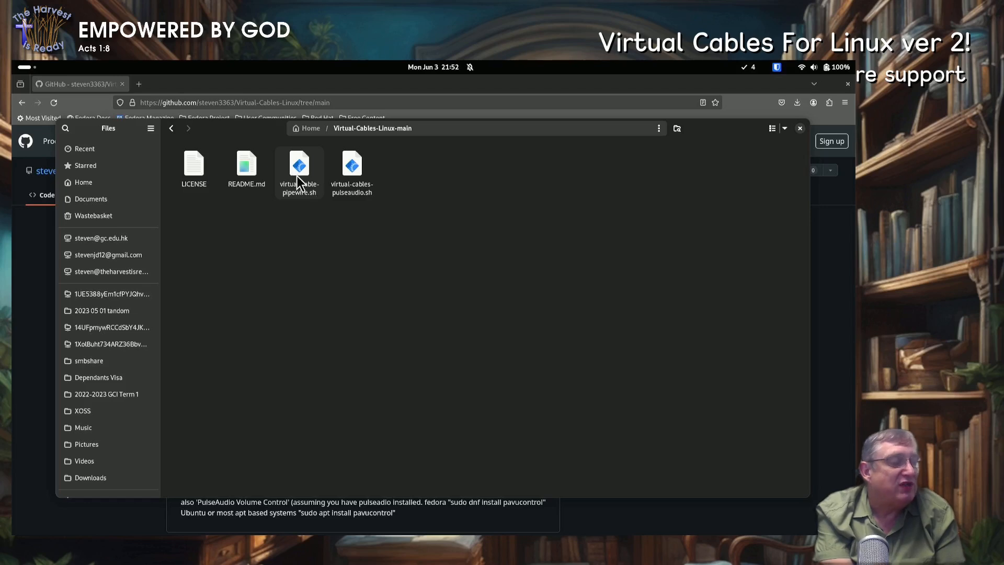
pyautogui.rightClick(299, 167)
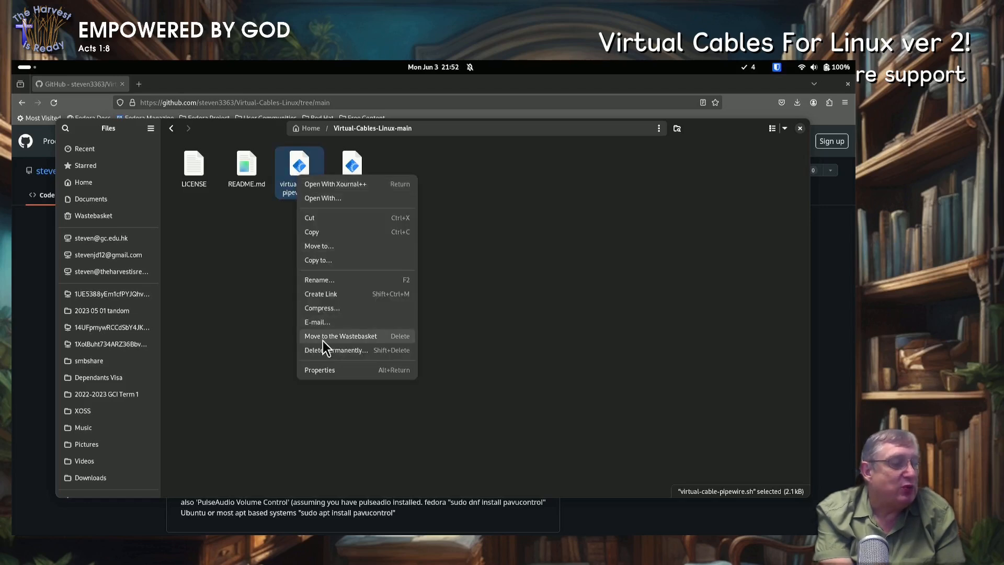
# - Turn on 'Executable as Program' in the virtual-cable-pipewire.sh properties
pyautogui.click(319, 370)
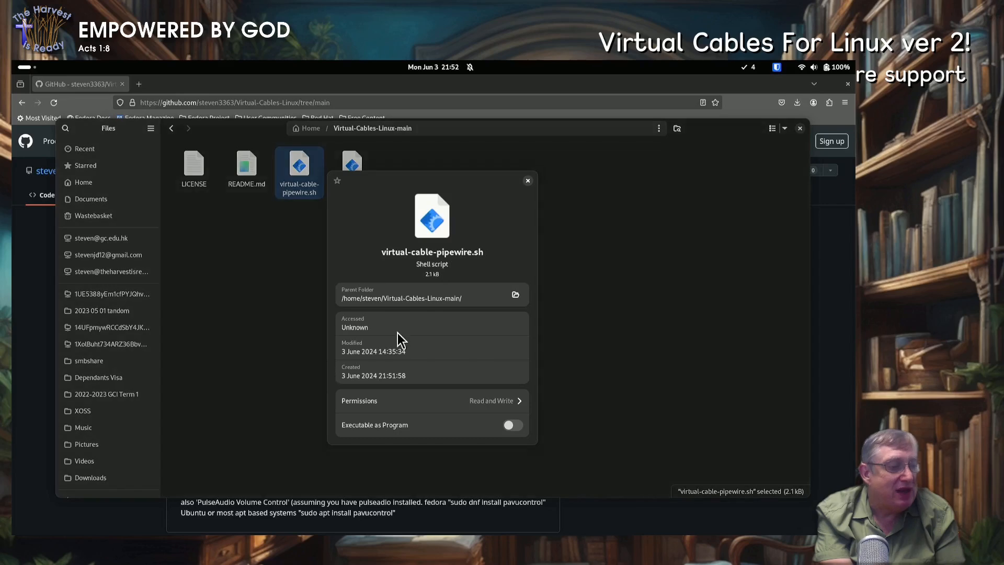
pyautogui.click(511, 424)
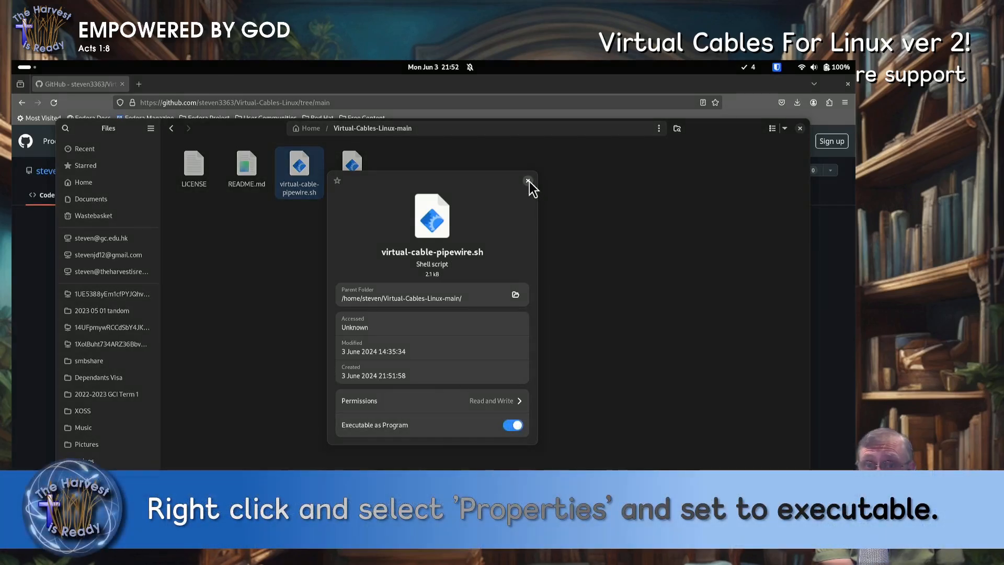
pyautogui.click(528, 180)
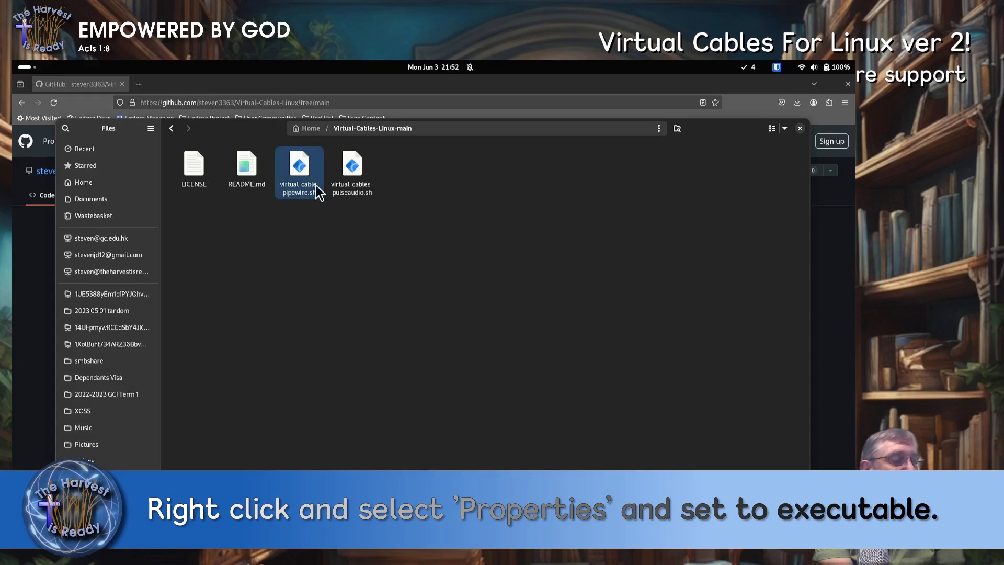
pyautogui.rightClick(354, 248)
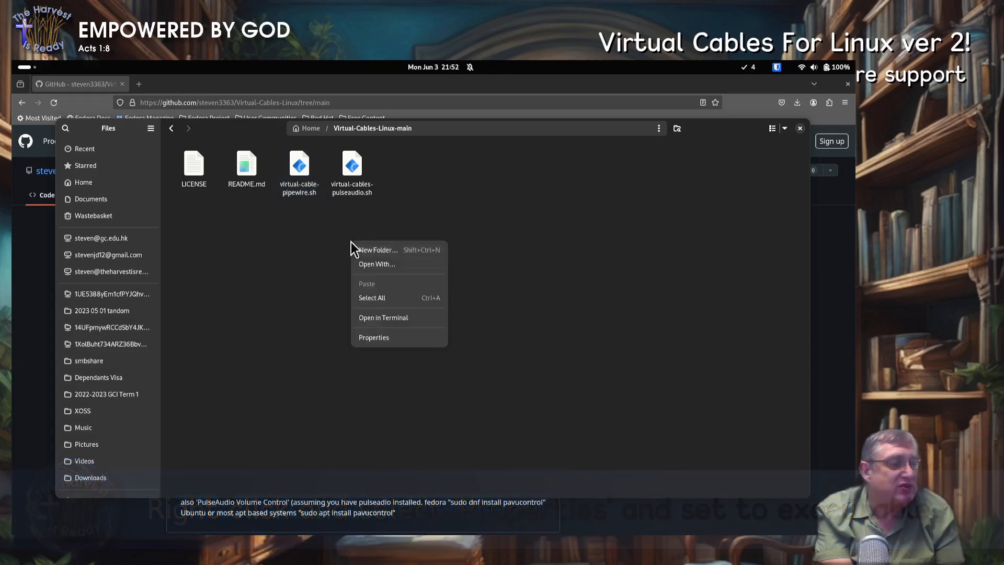
# - Run virtual-cable-pipewire.sh from a terminal in Virtual-Cables-Linux-main, creating VirtualSpeaker and VirtualMic
pyautogui.click(383, 316)
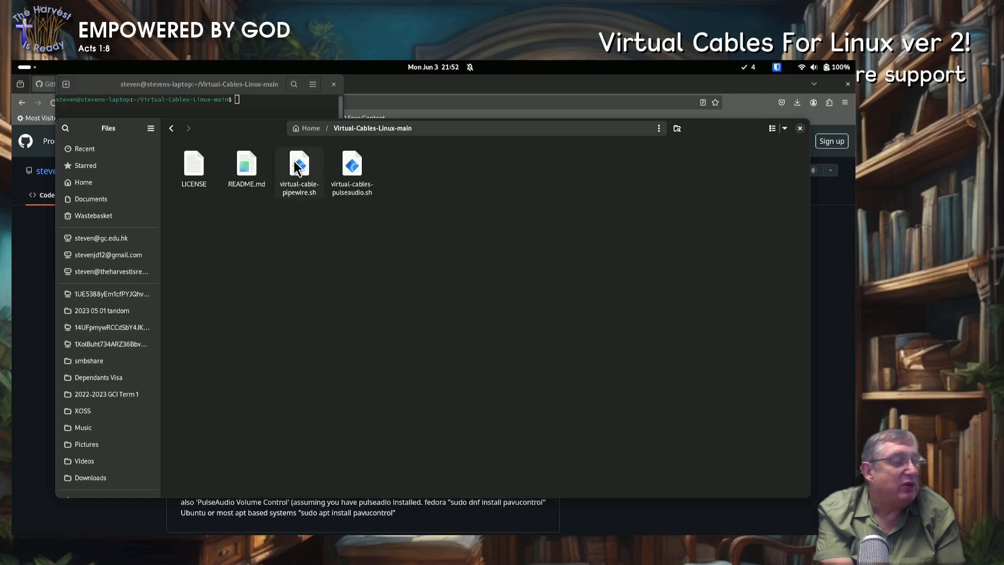
pyautogui.click(299, 165)
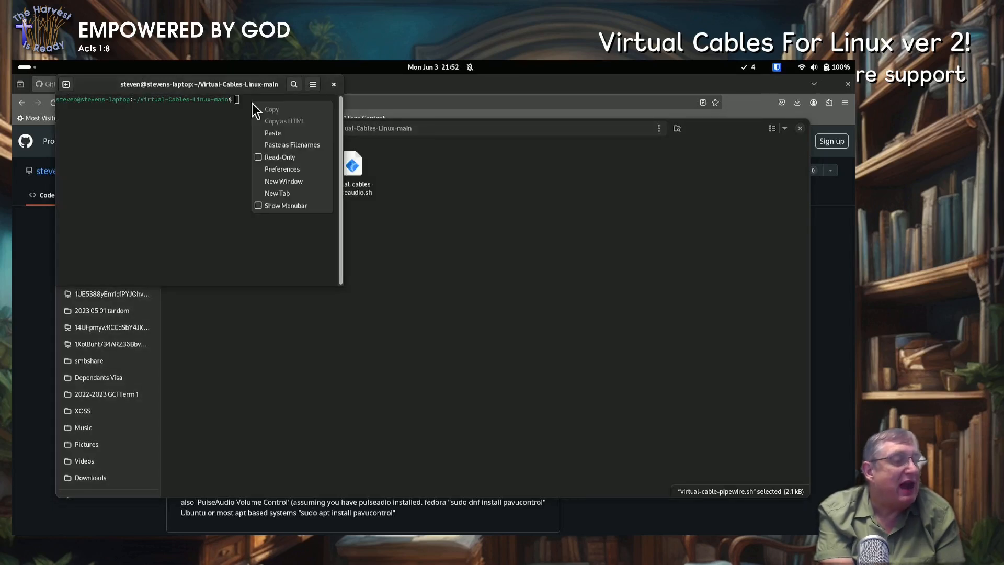
pyautogui.click(272, 132)
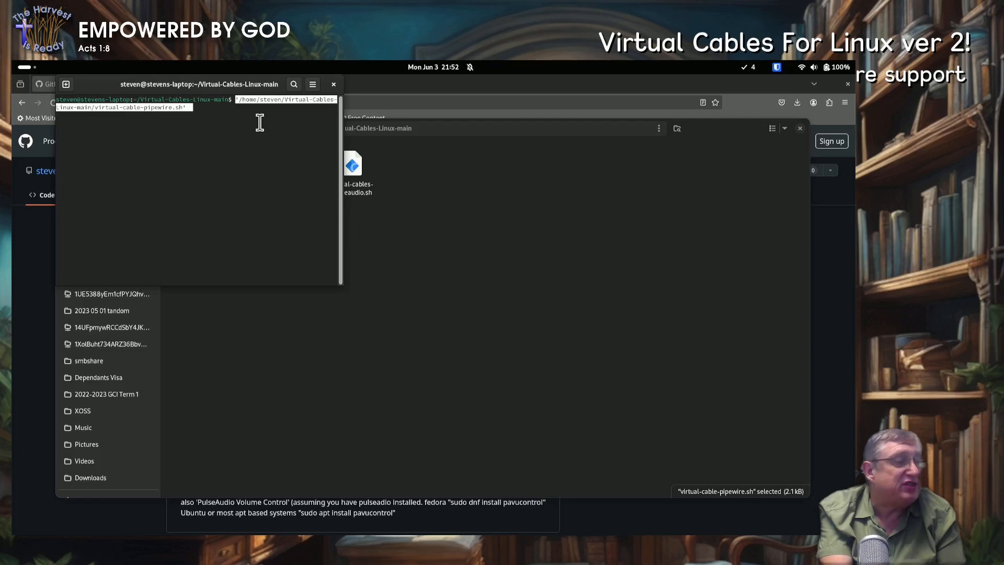
pyautogui.press('Return')
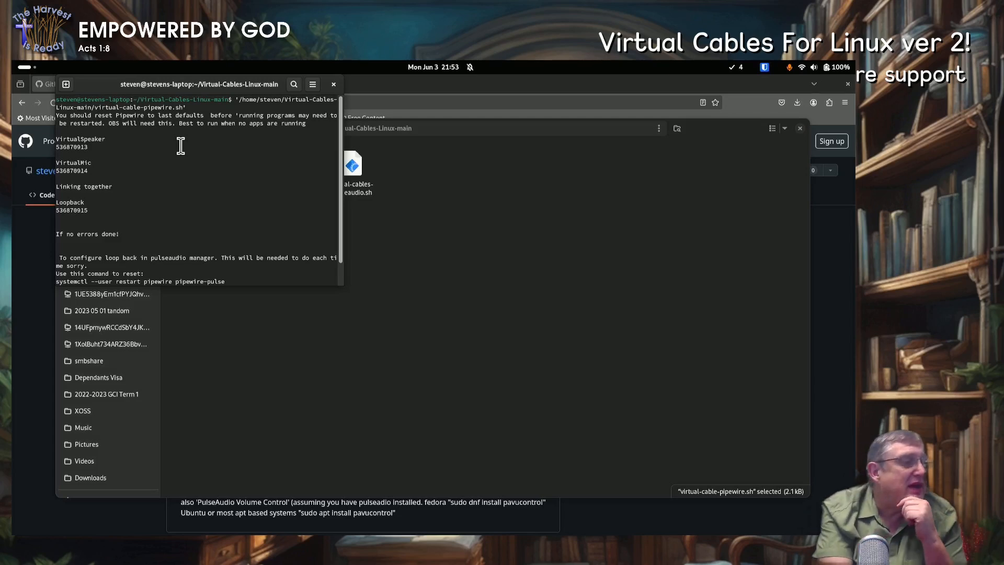
pyautogui.moveTo(101, 156)
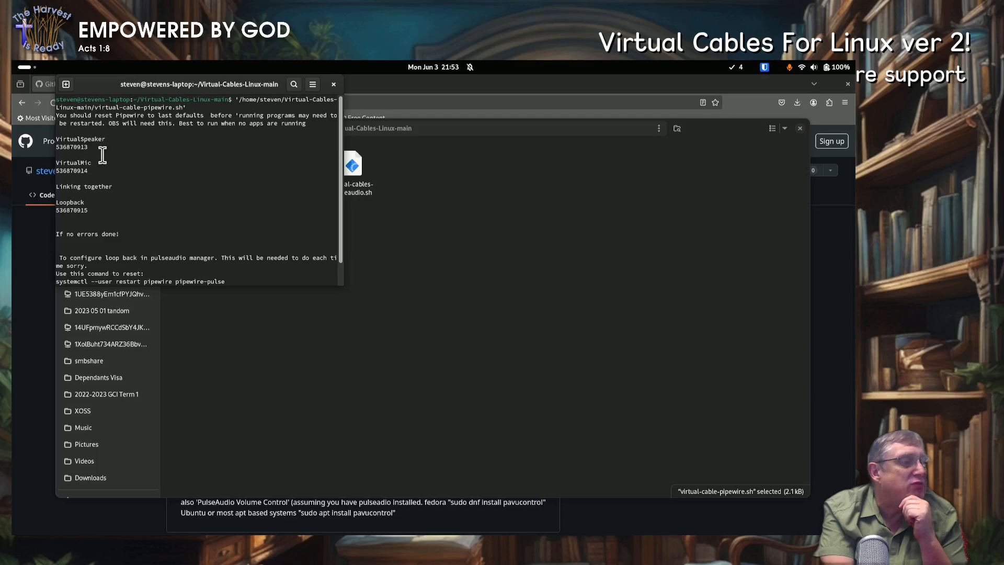
pyautogui.moveTo(96, 184)
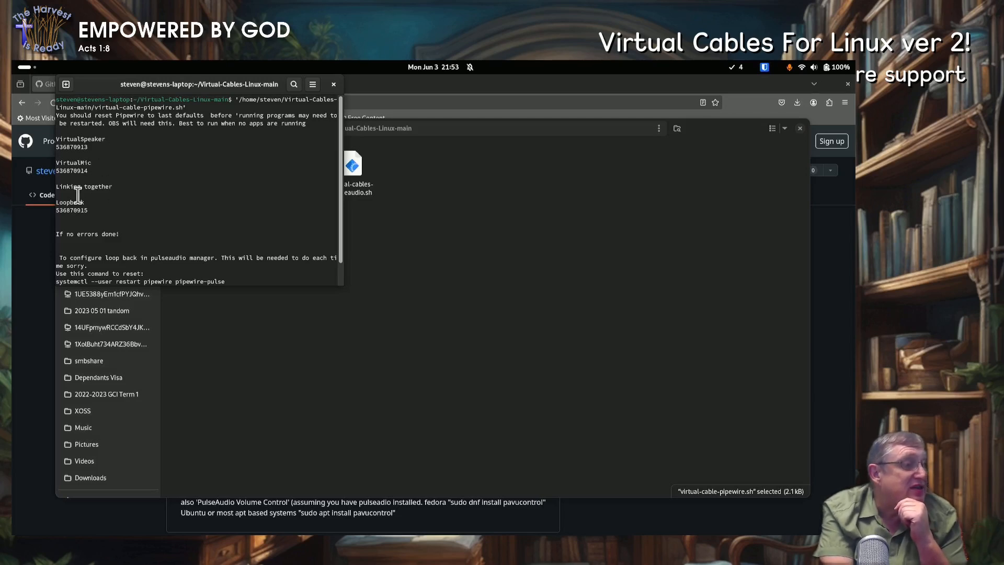
pyautogui.moveTo(69, 215)
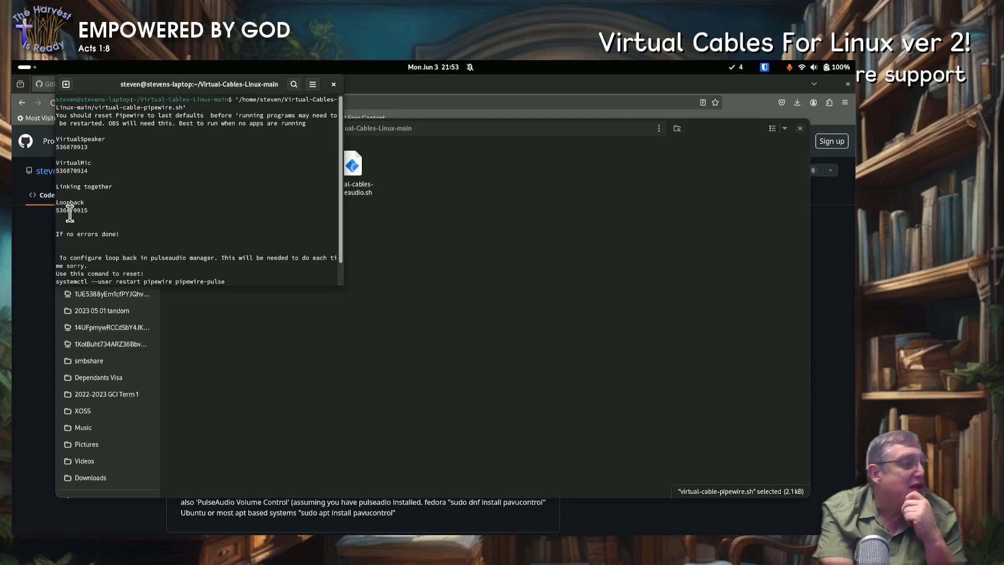
pyautogui.moveTo(135, 216)
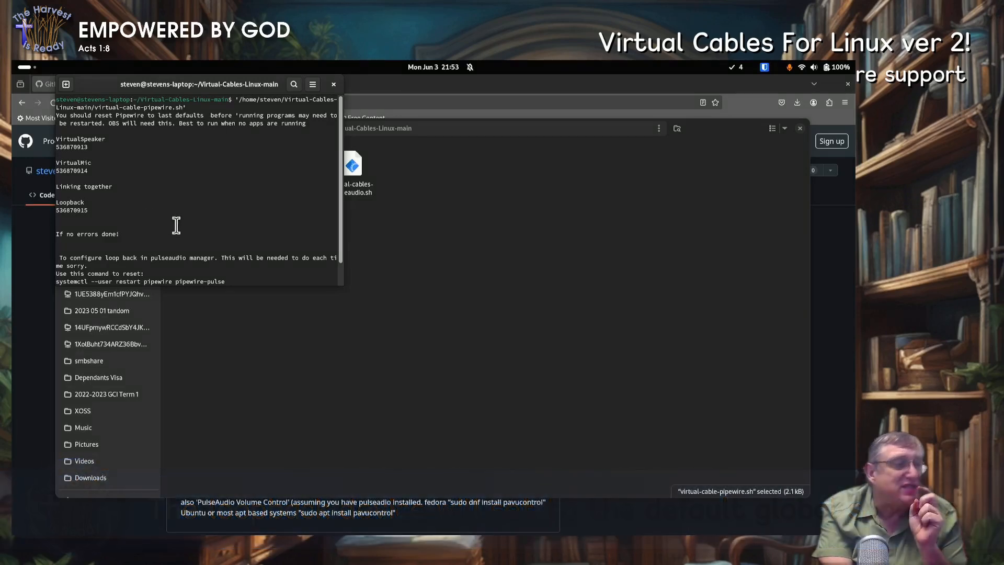
pyautogui.moveTo(248, 221)
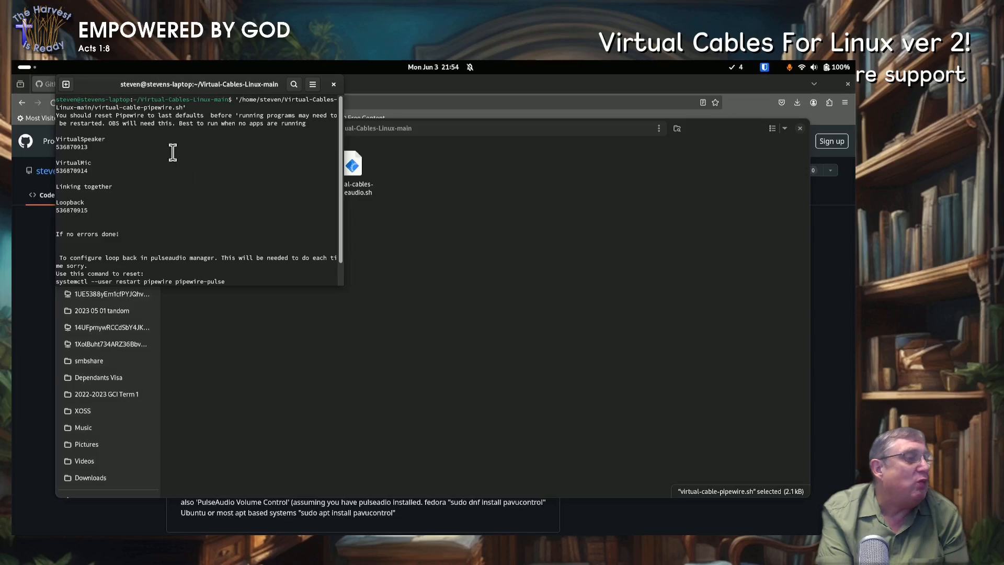
# - Launch PulseAudio Volume Control and route loopback playback to the Unitek Y-247A adapter
pyautogui.click(24, 67)
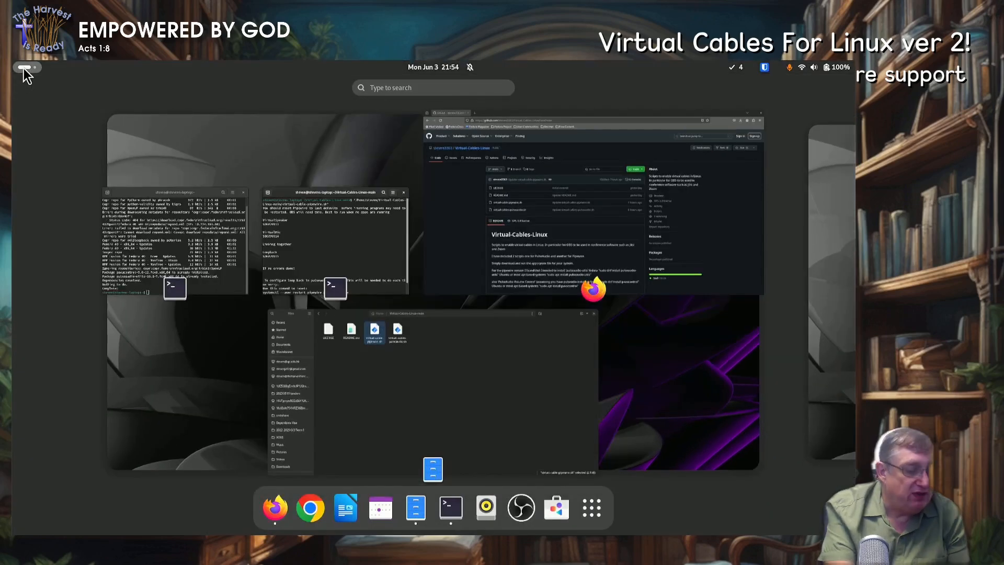
pyautogui.write('vo')
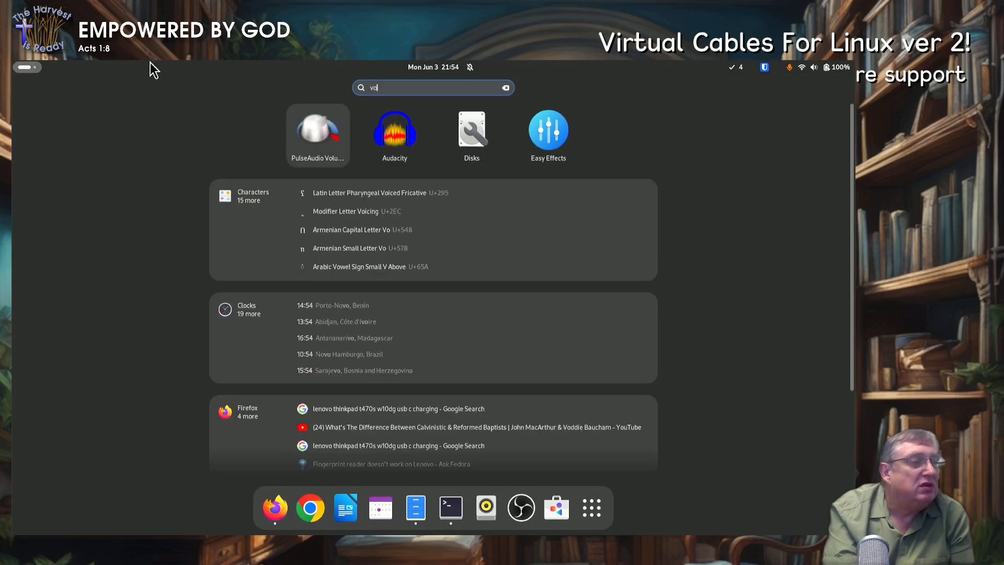
pyautogui.click(318, 135)
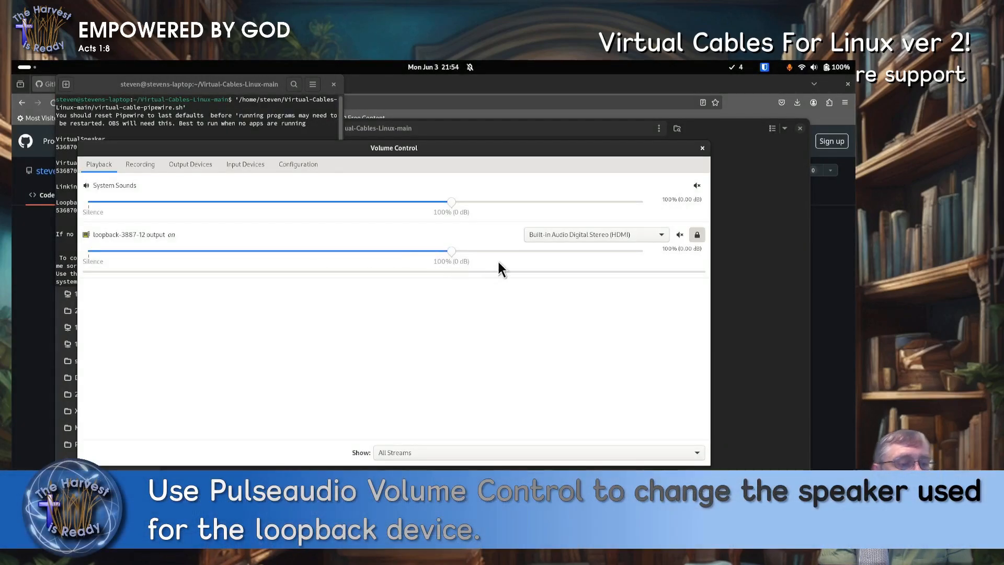
pyautogui.moveTo(470, 254)
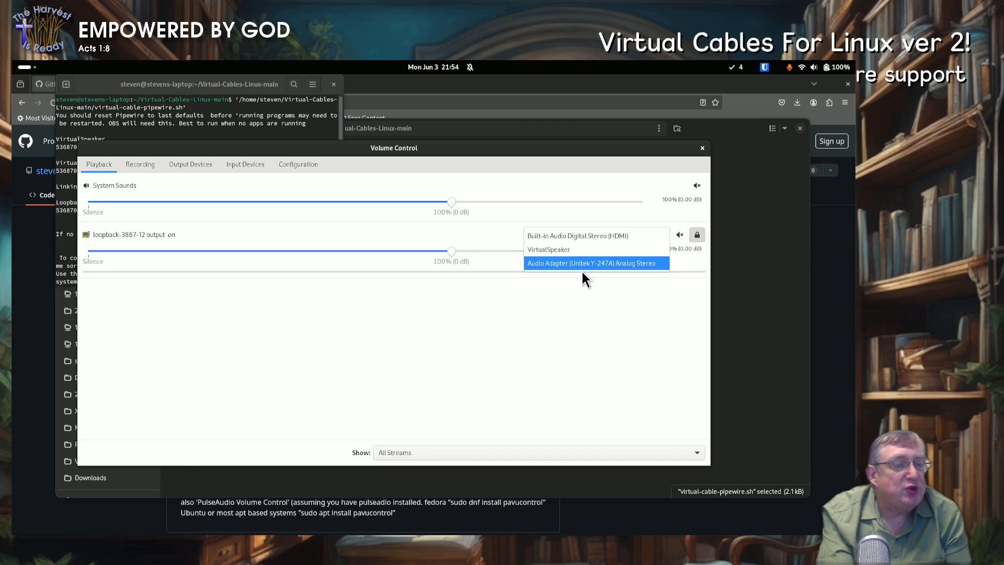
pyautogui.click(596, 262)
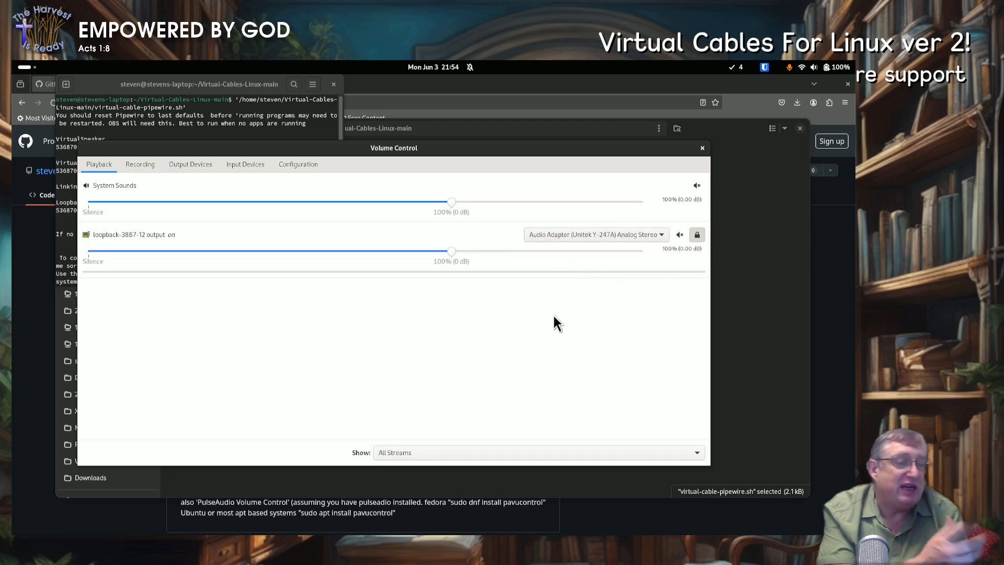
pyautogui.moveTo(578, 337)
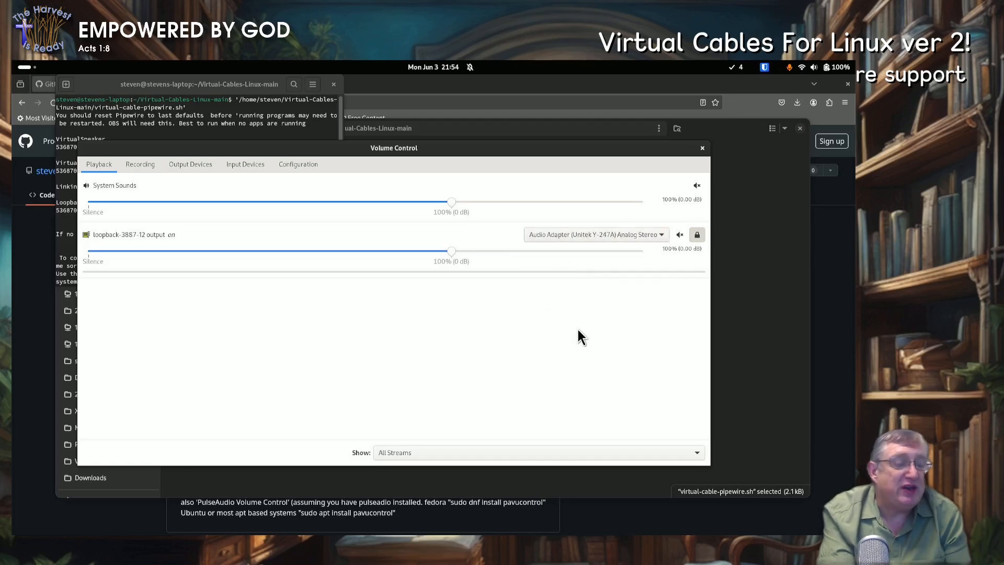
pyautogui.moveTo(607, 284)
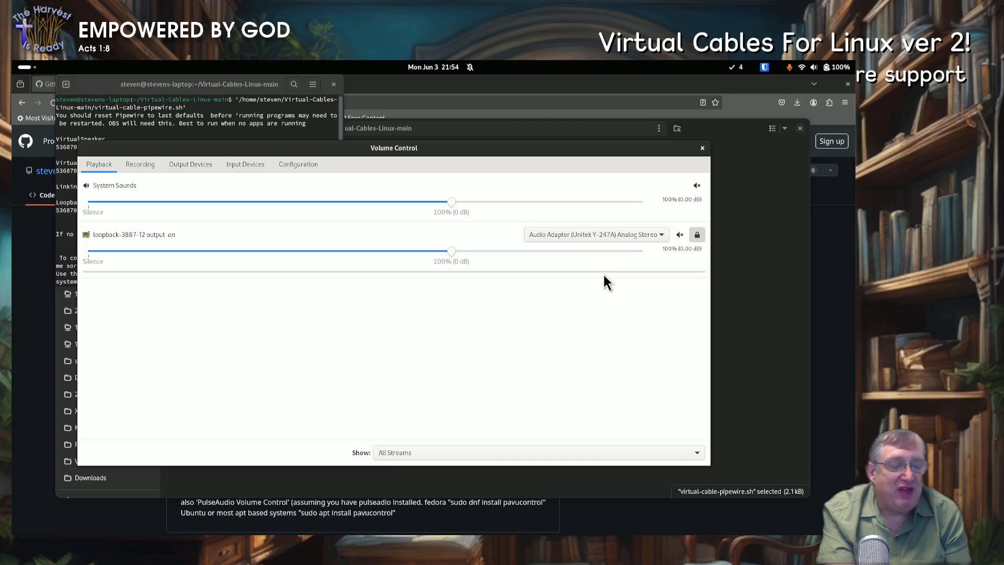
pyautogui.click(832, 67)
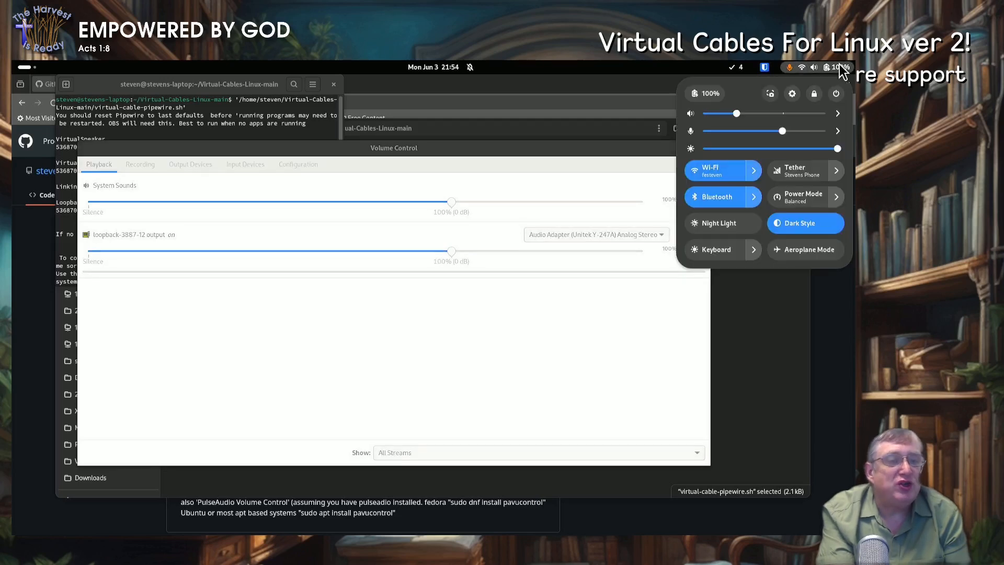
pyautogui.click(838, 114)
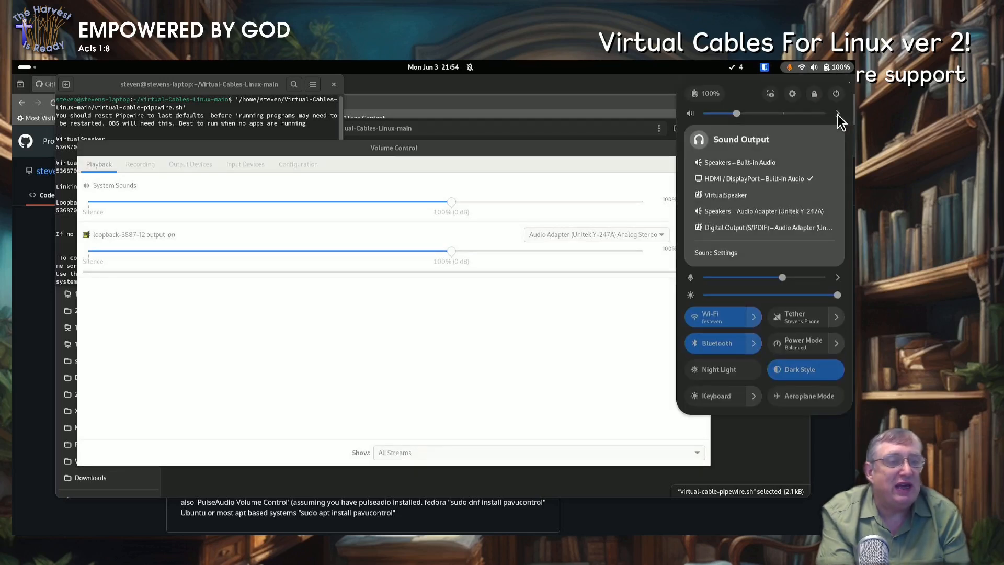
pyautogui.moveTo(784, 184)
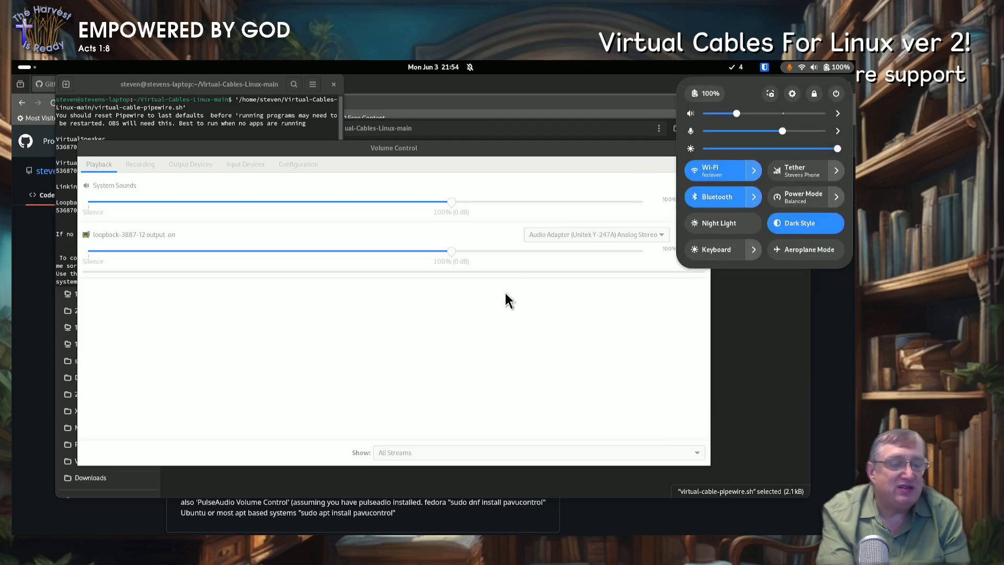
pyautogui.moveTo(519, 346)
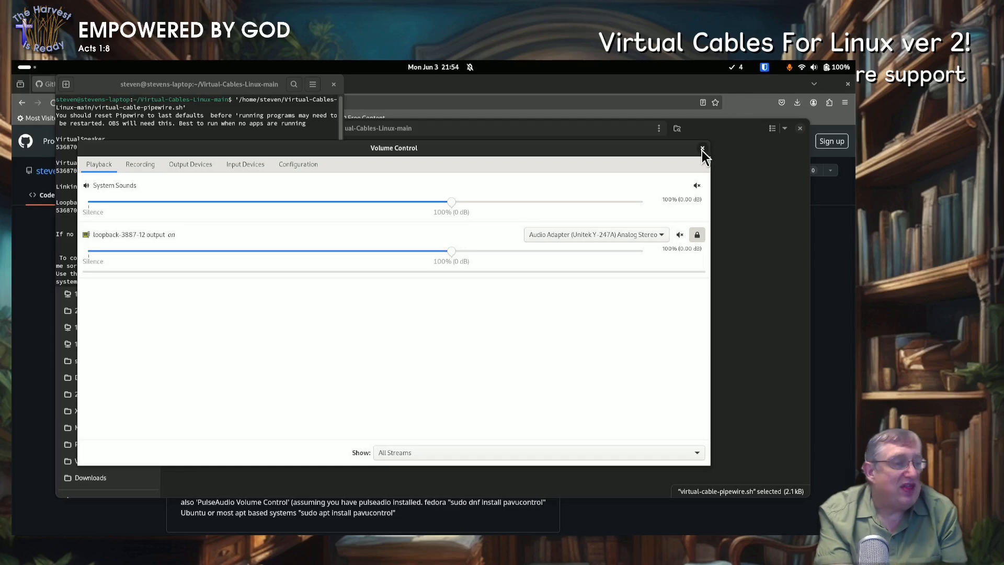
pyautogui.moveTo(508, 249)
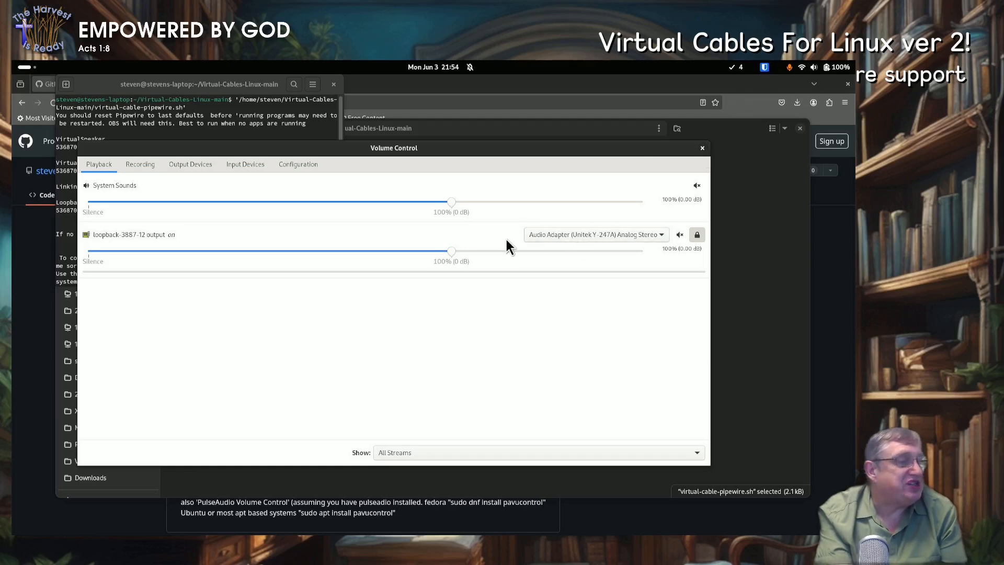
pyautogui.moveTo(701, 147)
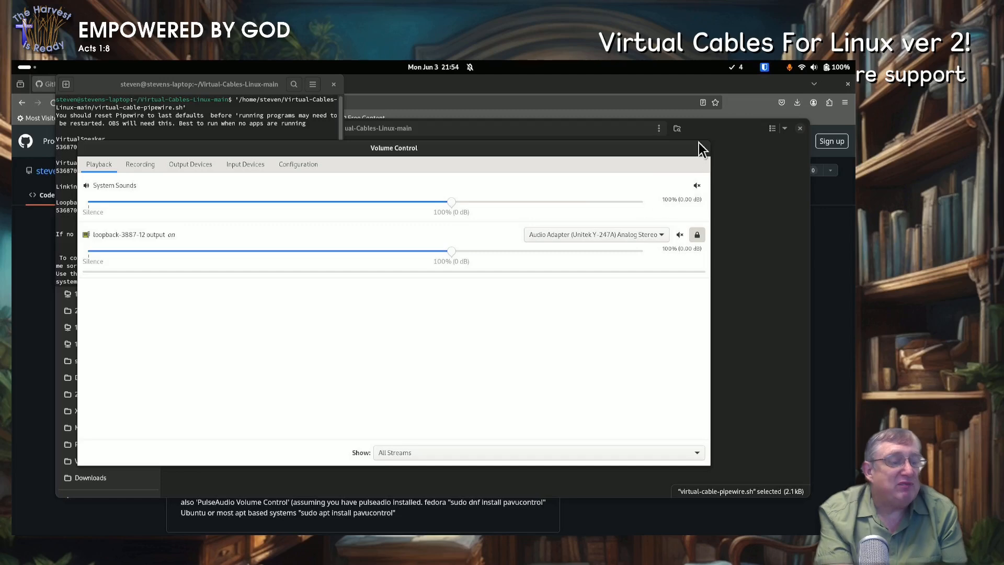
pyautogui.moveTo(701, 152)
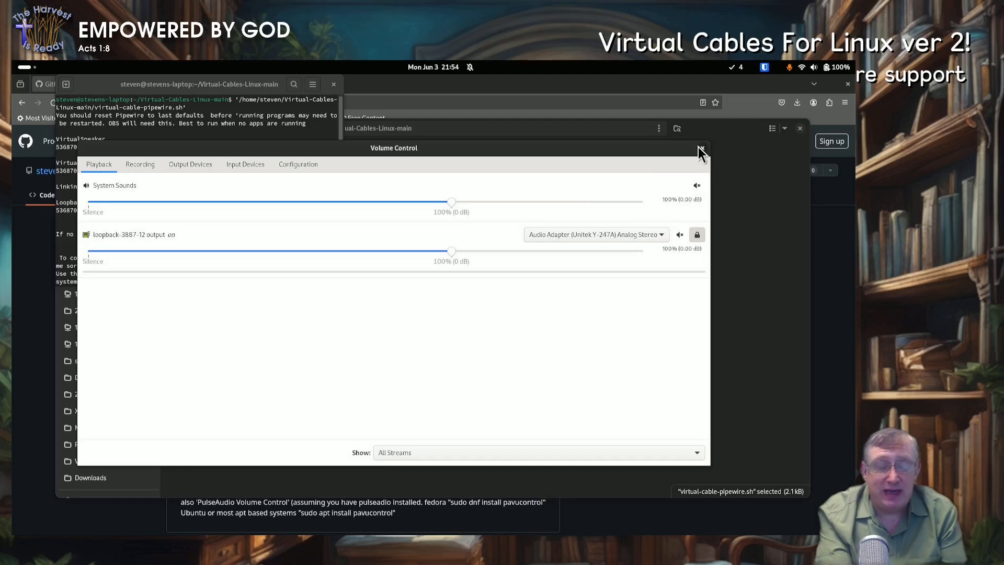
# - Close Volume Control and launch OBS Studio by searching 'obs' in Activities
pyautogui.click(701, 149)
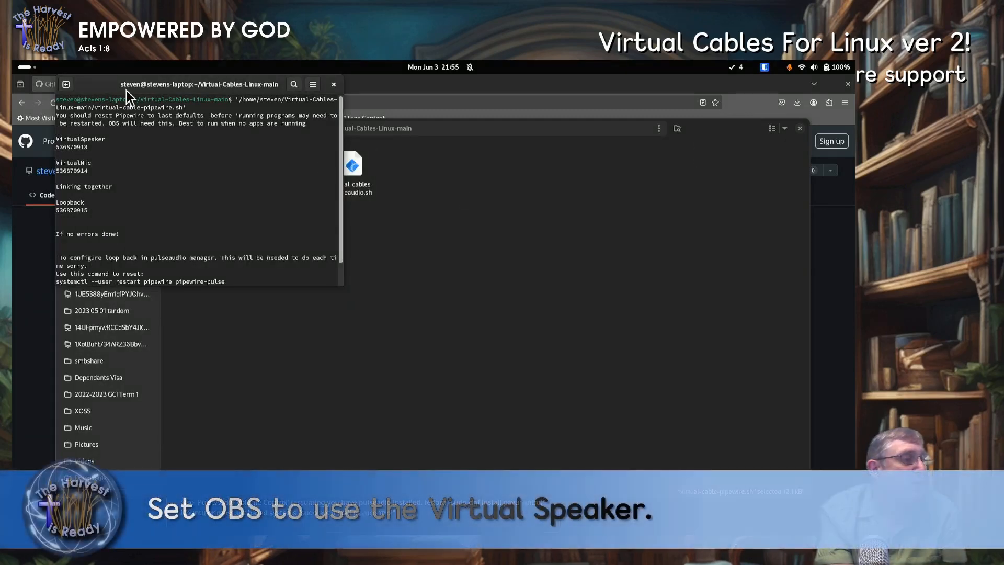
pyautogui.click(27, 66)
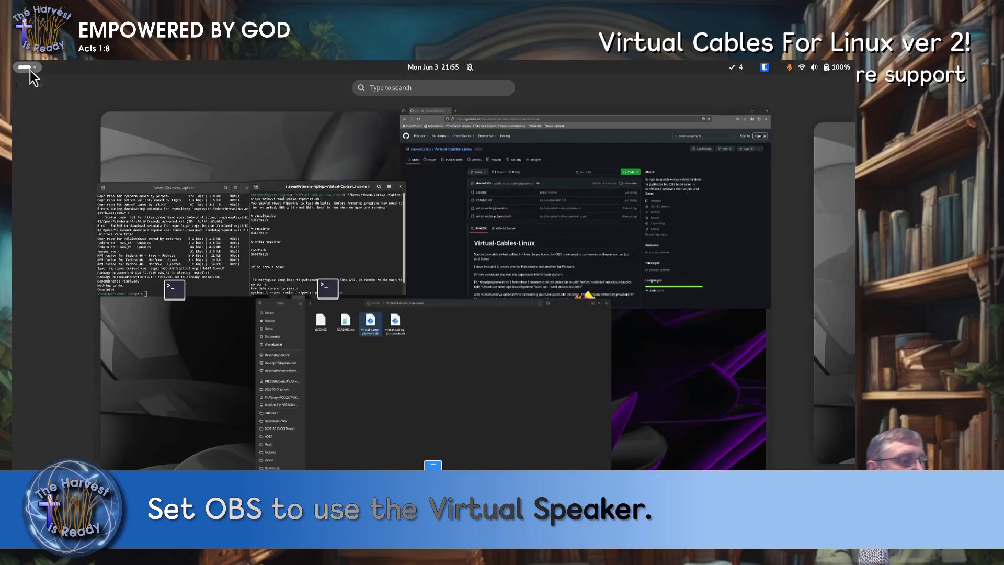
pyautogui.write('obs')
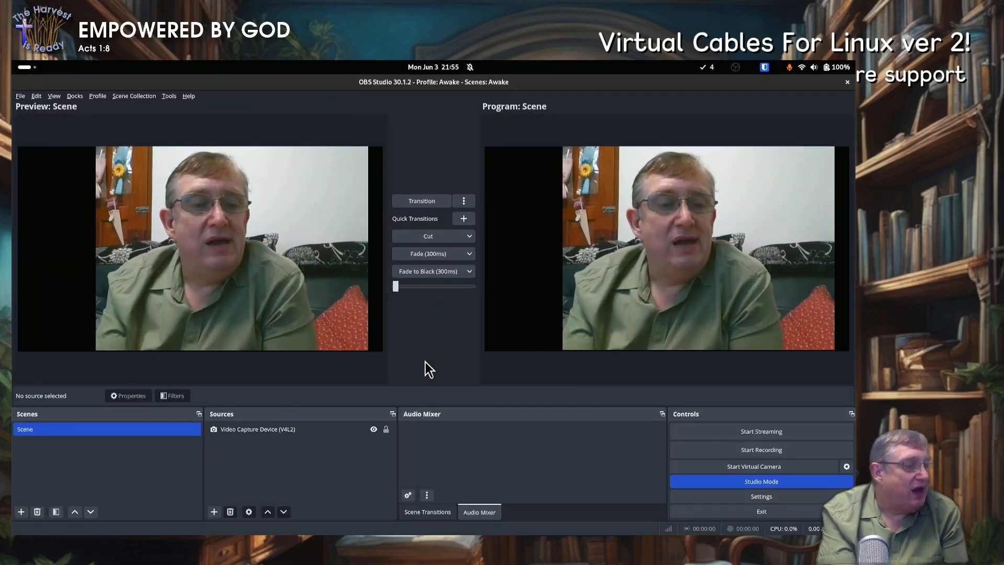
pyautogui.moveTo(573, 420)
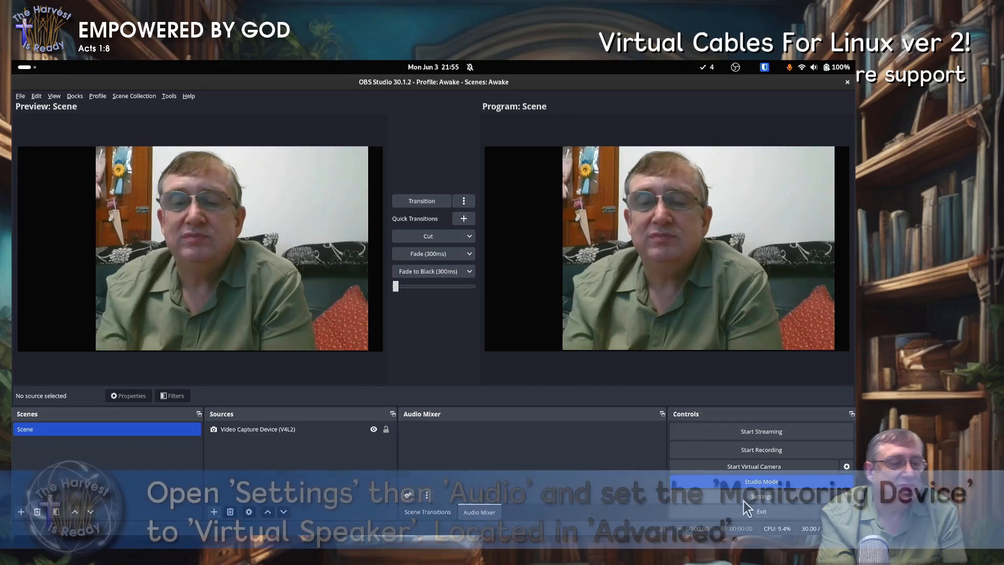
# - Set the Monitoring Device to VirtualSpeaker in OBS Audio settings
pyautogui.click(760, 496)
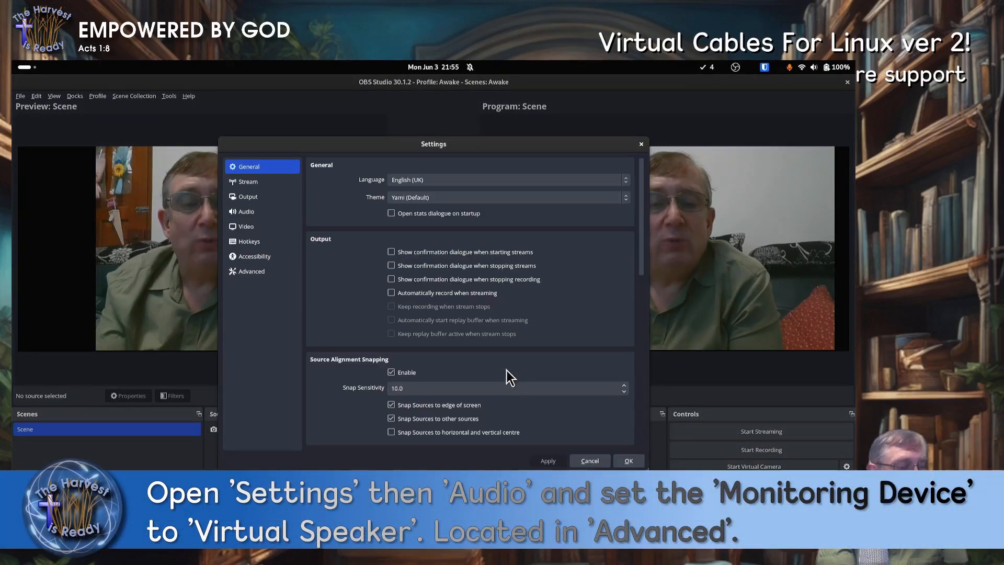
pyautogui.moveTo(345, 202)
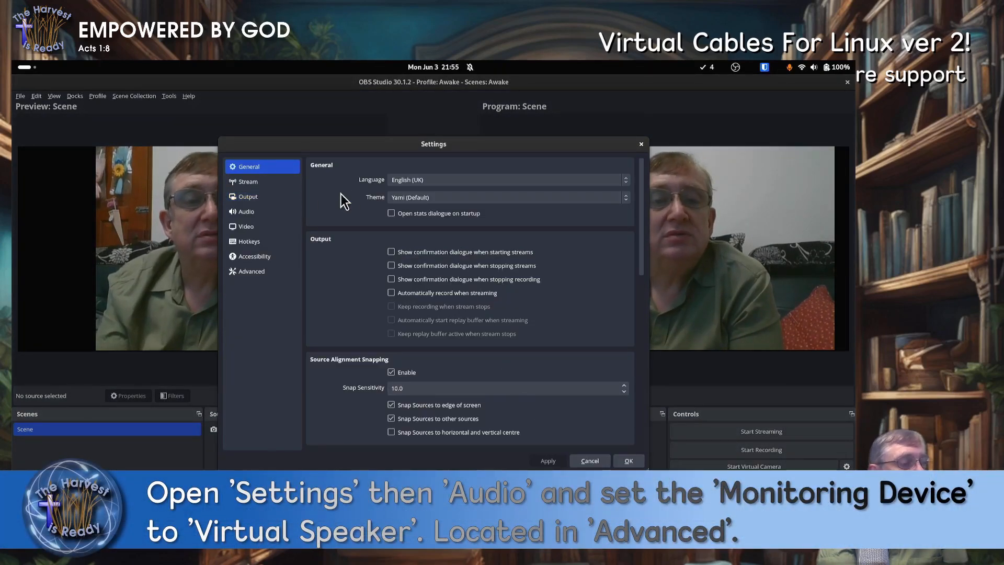
pyautogui.click(245, 212)
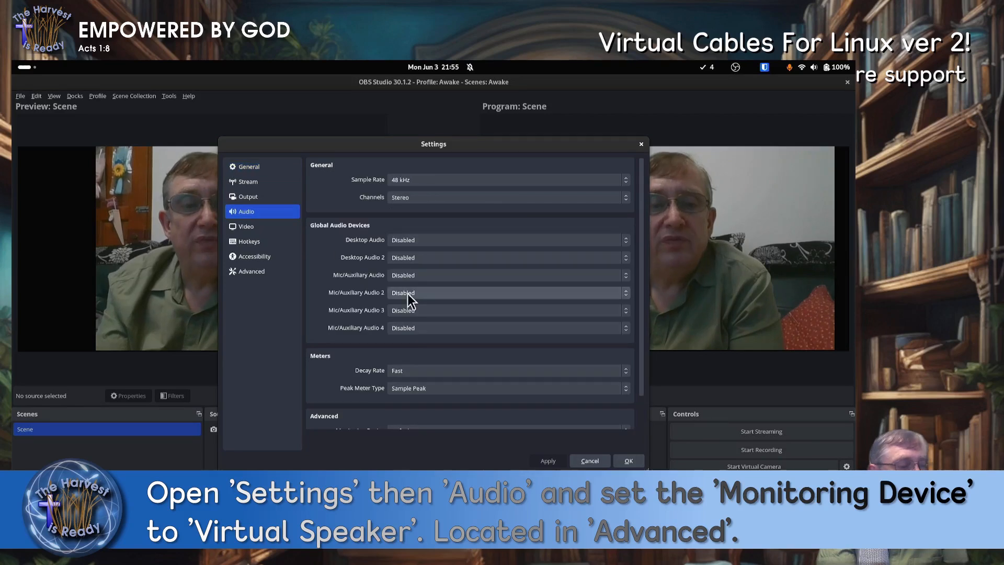
pyautogui.scroll(-3)
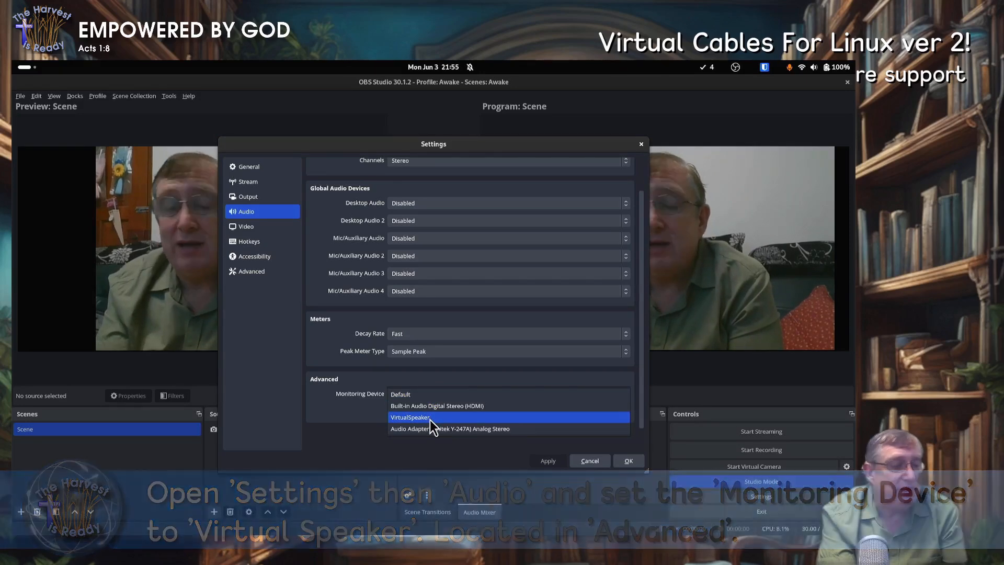
pyautogui.click(409, 417)
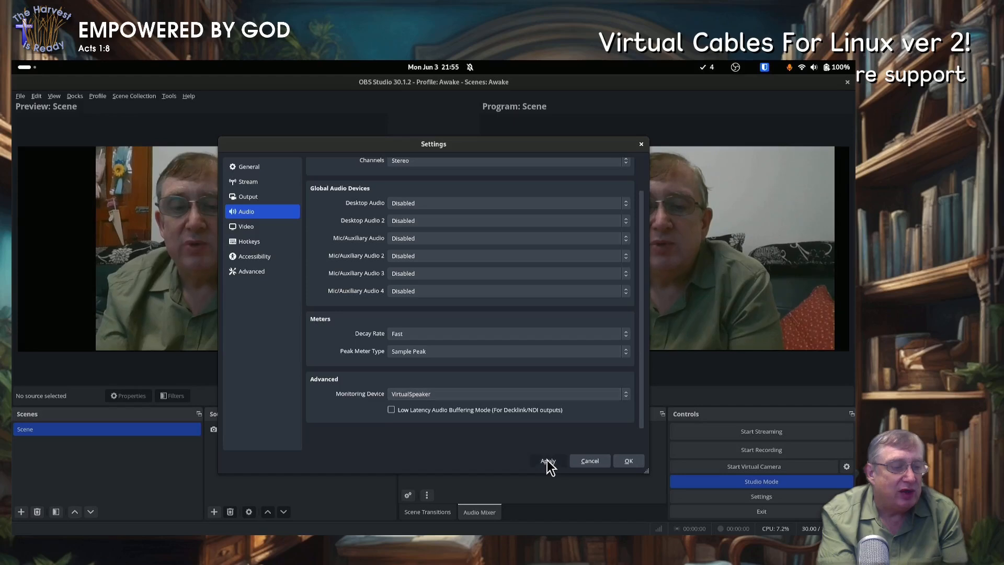
# - Save the settings and add an Audio Input Capture (PulseAudio) source on Built-in Audio Analog Stereo
pyautogui.click(627, 460)
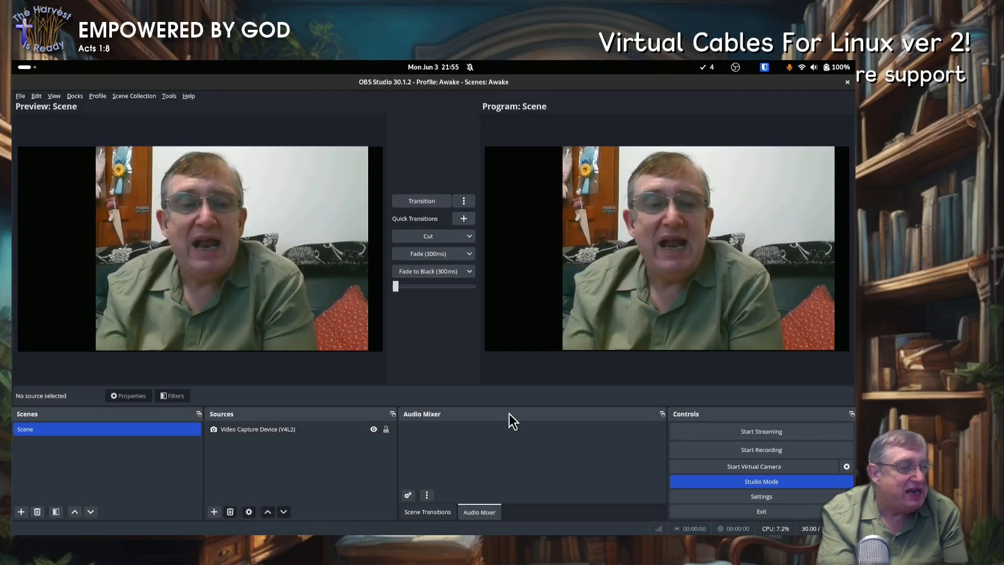
pyautogui.moveTo(356, 454)
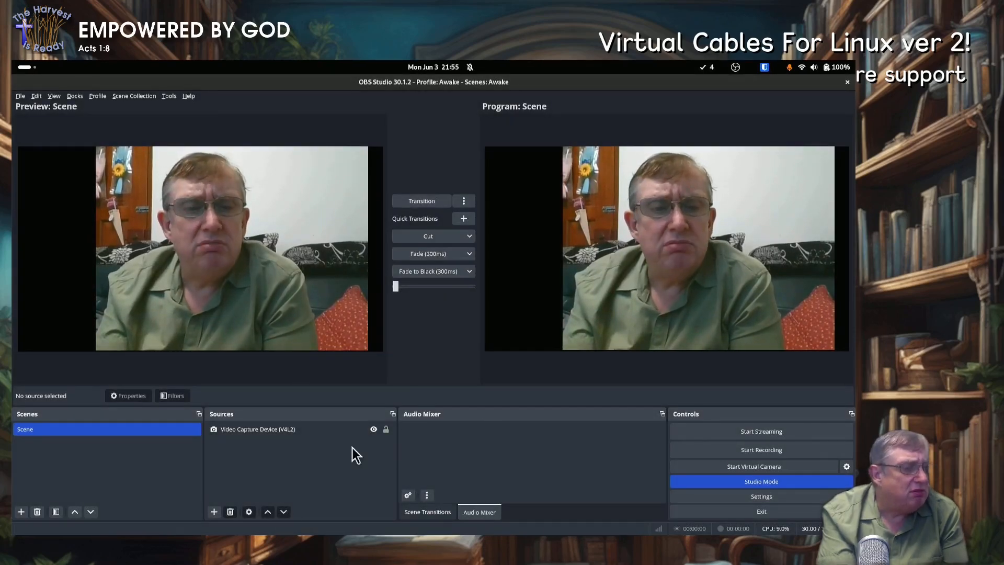
pyautogui.click(214, 511)
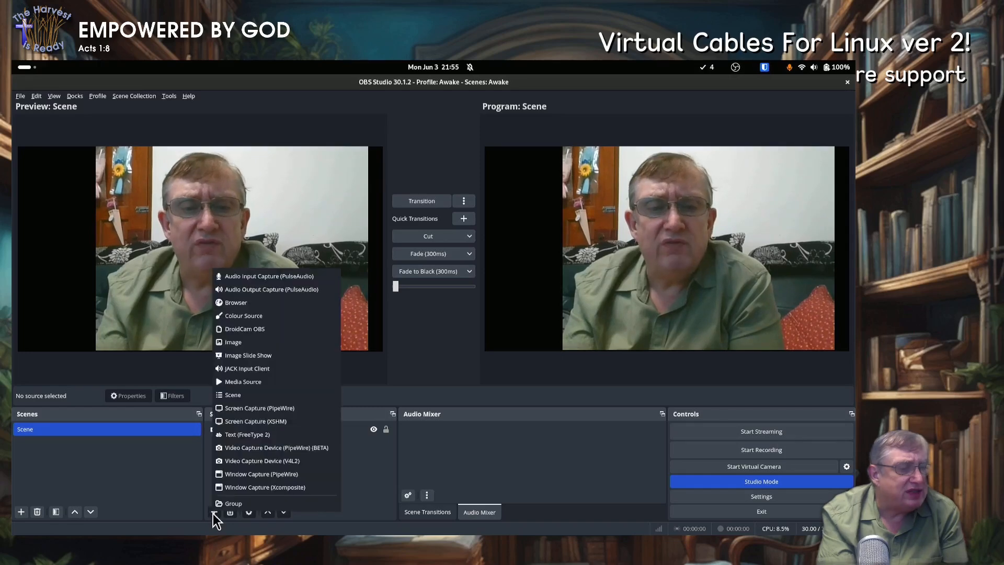
pyautogui.moveTo(275, 276)
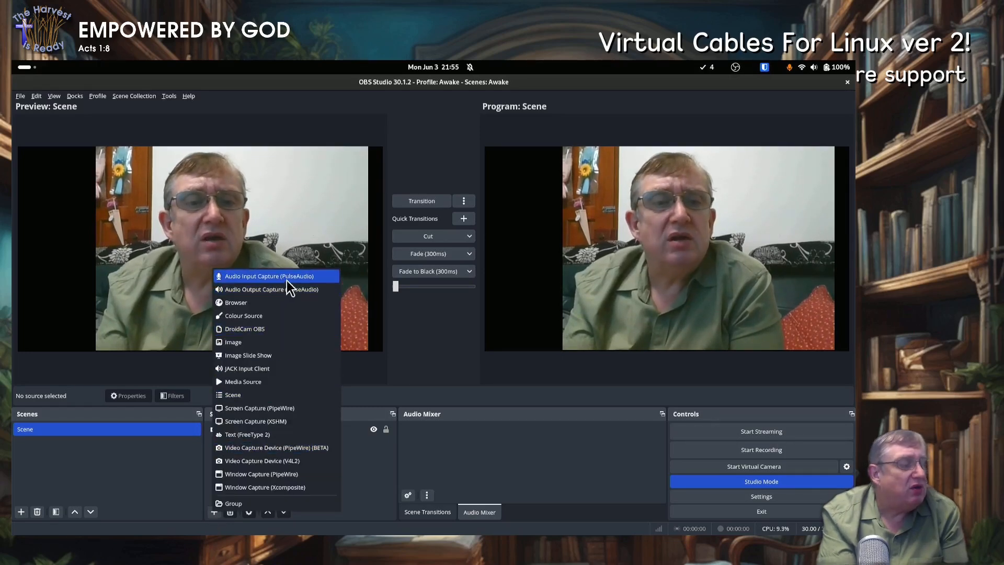
pyautogui.click(268, 276)
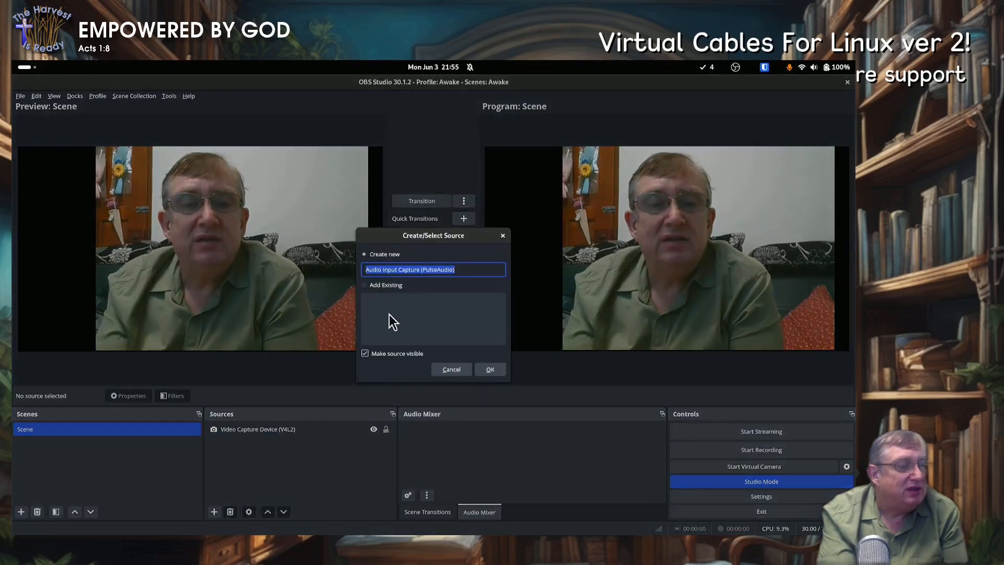
pyautogui.click(489, 368)
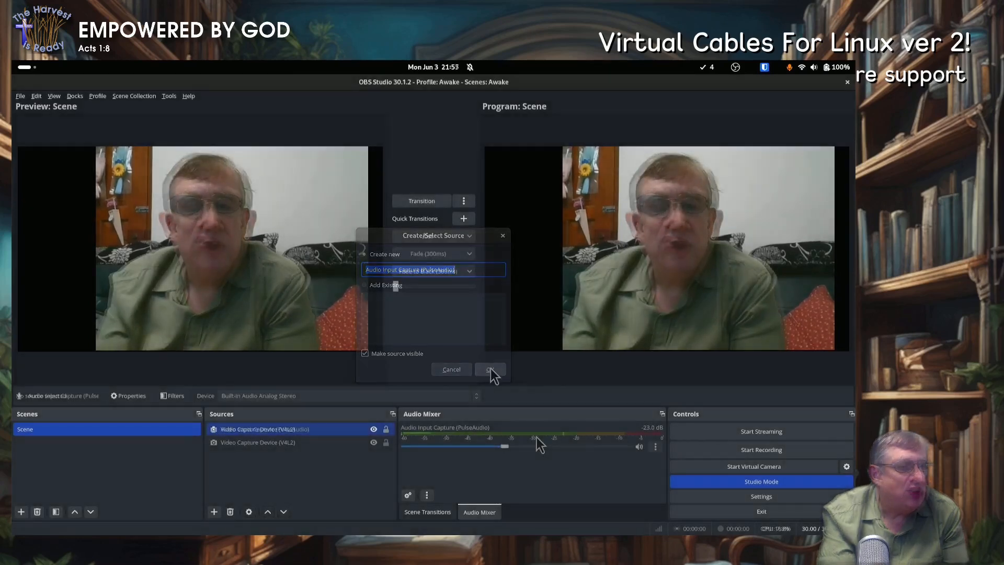
pyautogui.click(490, 369)
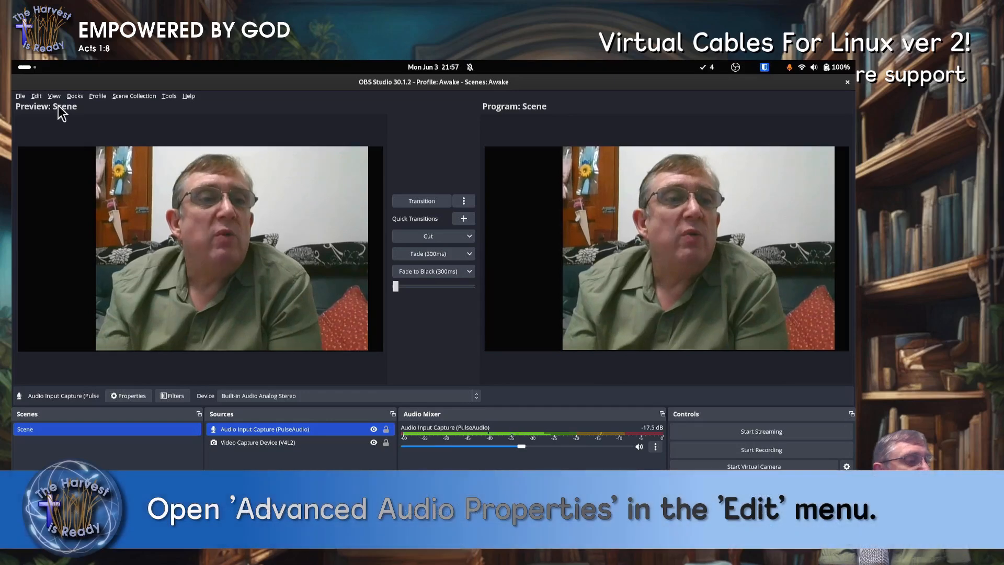
# - In Advanced Audio Properties, set the PulseAudio capture's monitoring to 'Monitor and Output', then close
pyautogui.click(36, 95)
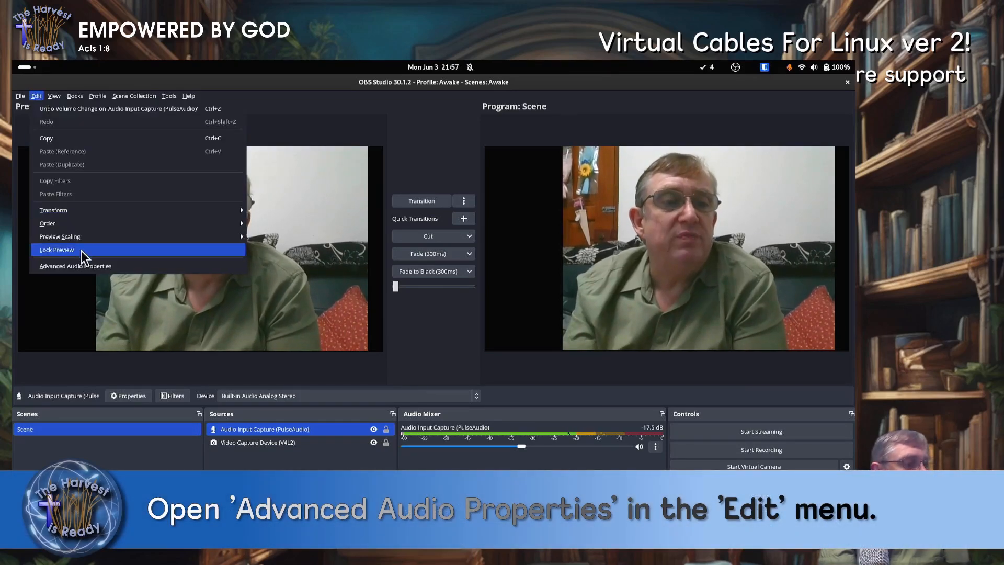
pyautogui.click(74, 266)
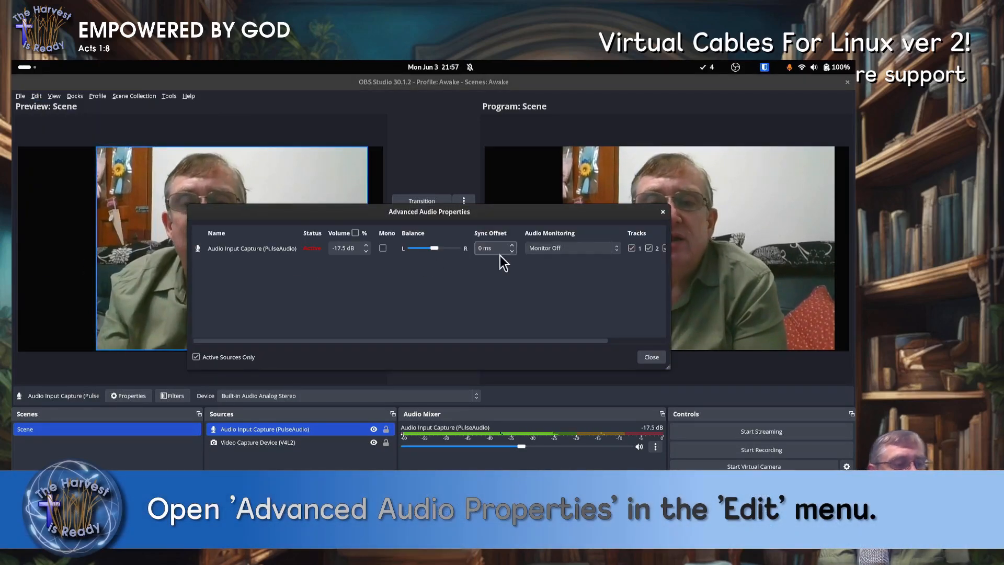
pyautogui.click(571, 248)
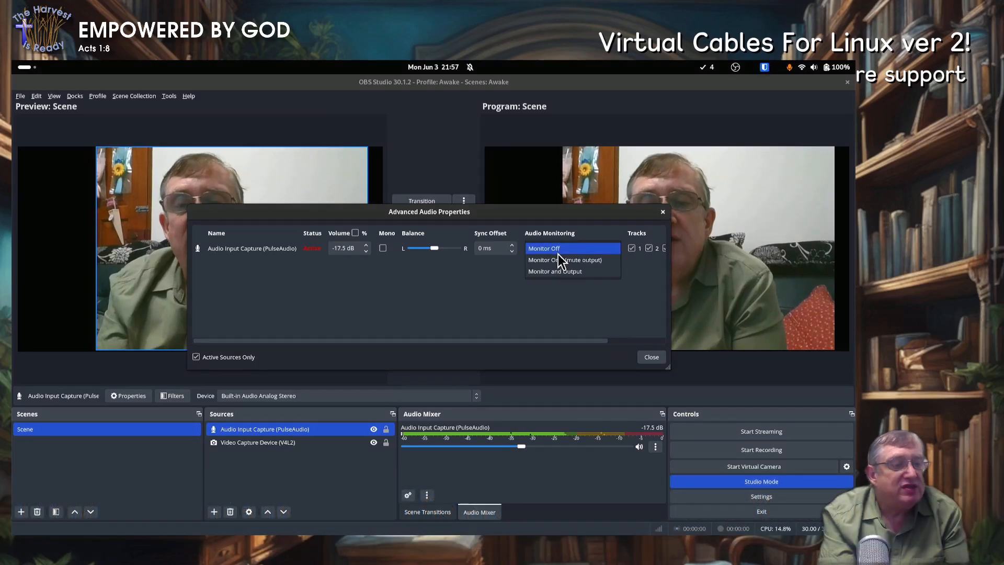
pyautogui.moveTo(565, 271)
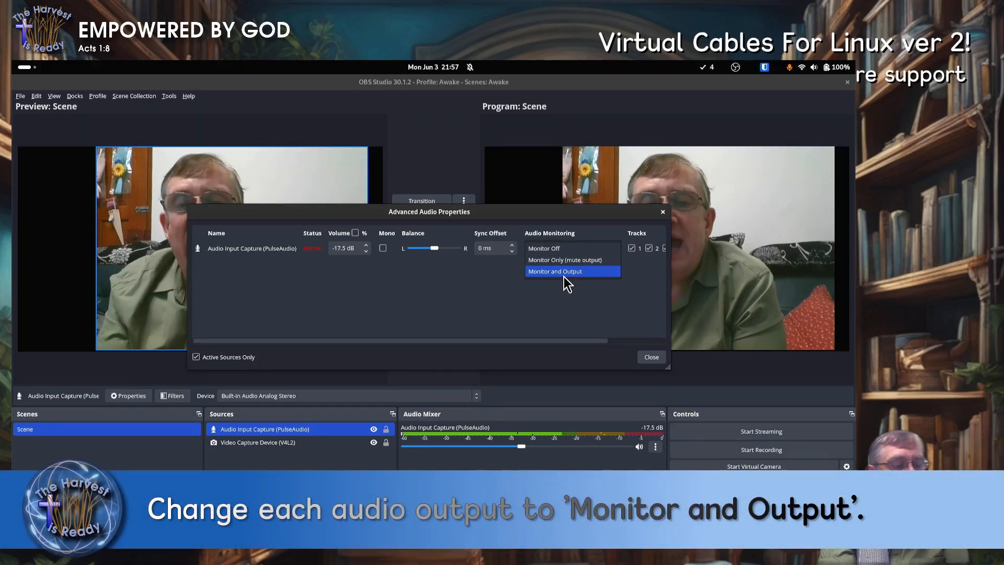
pyautogui.click(554, 271)
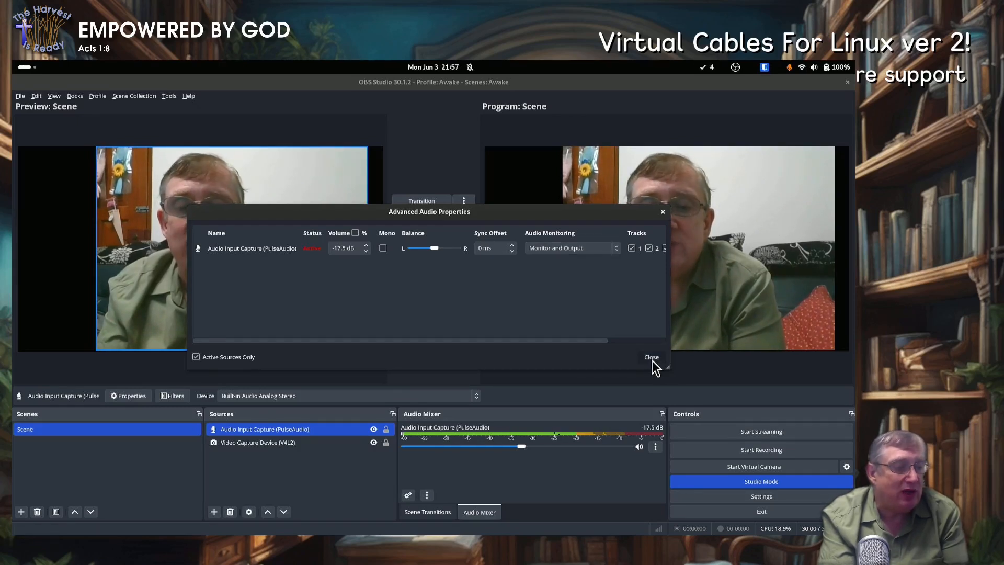
pyautogui.click(651, 357)
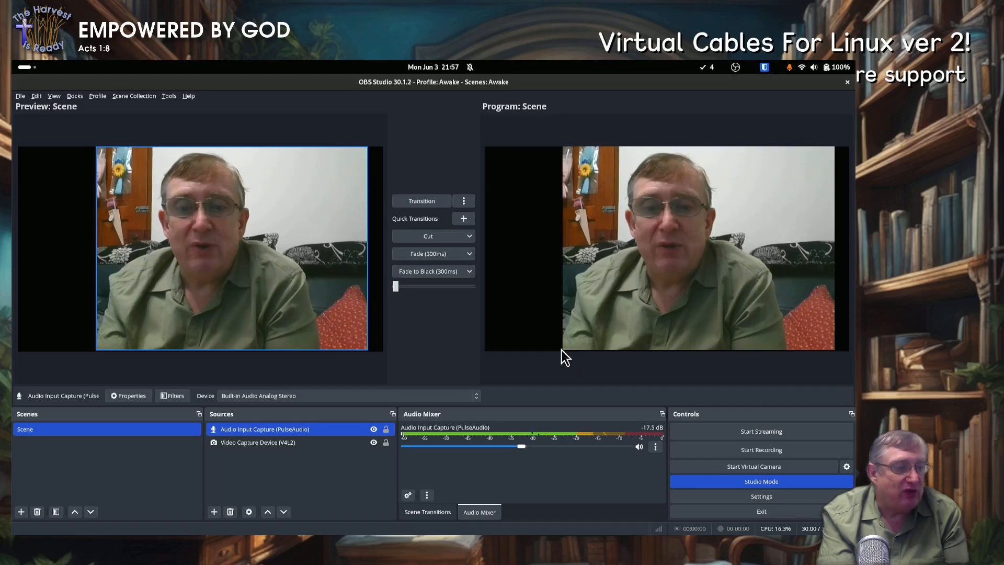
pyautogui.moveTo(547, 351)
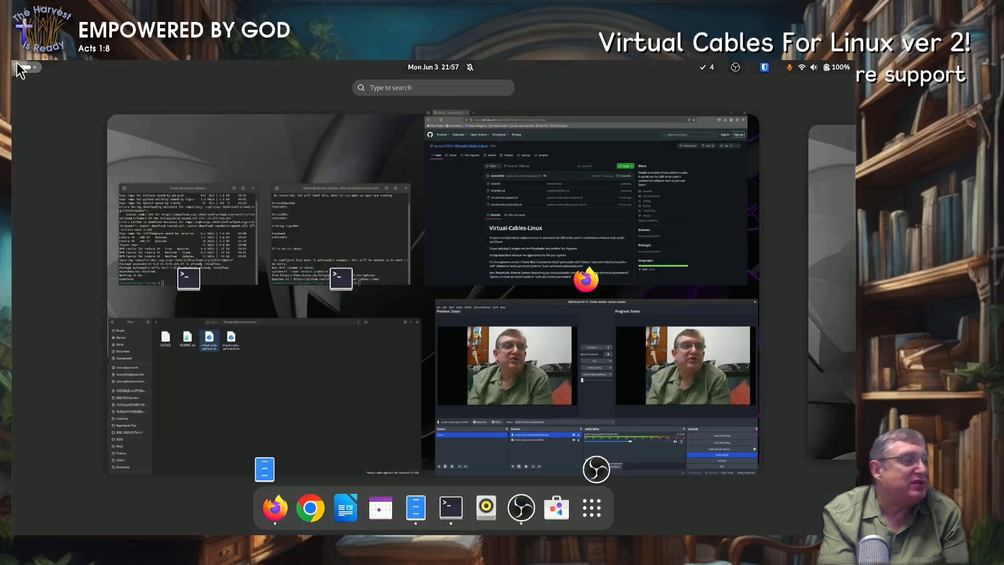
# - Launch Sound Recorder from an Activities search for 'so' and check the quick settings audio sliders
pyautogui.write('so')
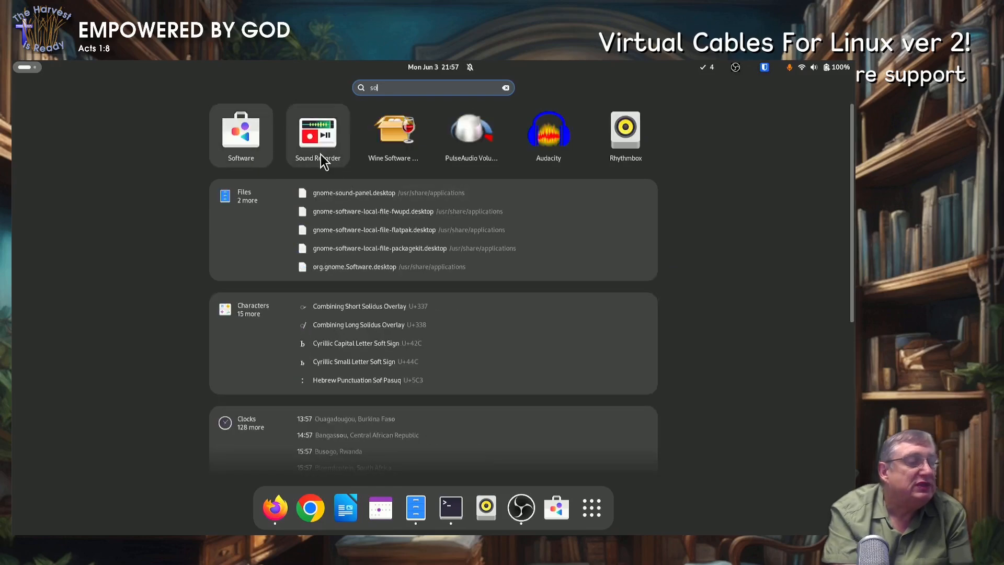
pyautogui.click(317, 132)
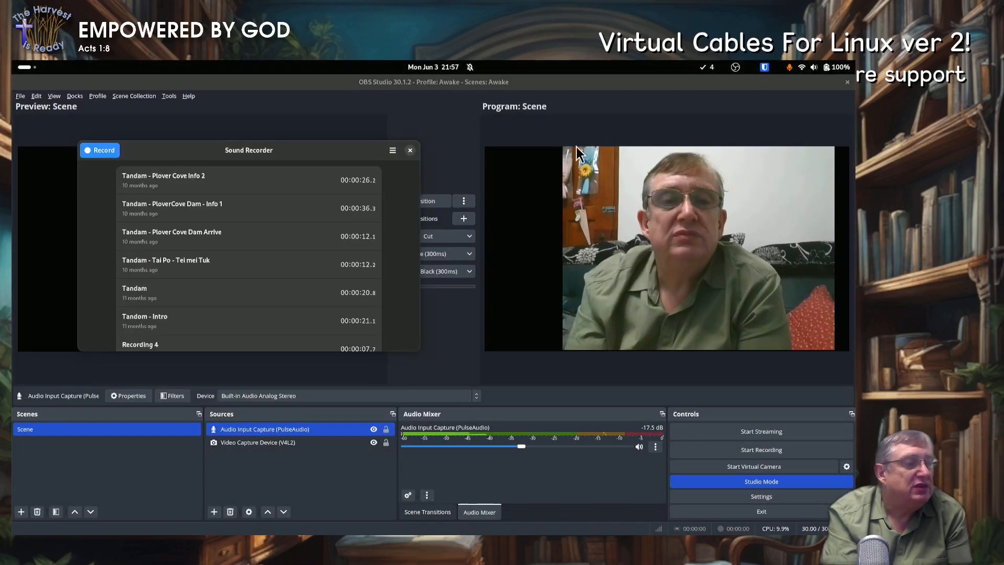
pyautogui.click(813, 68)
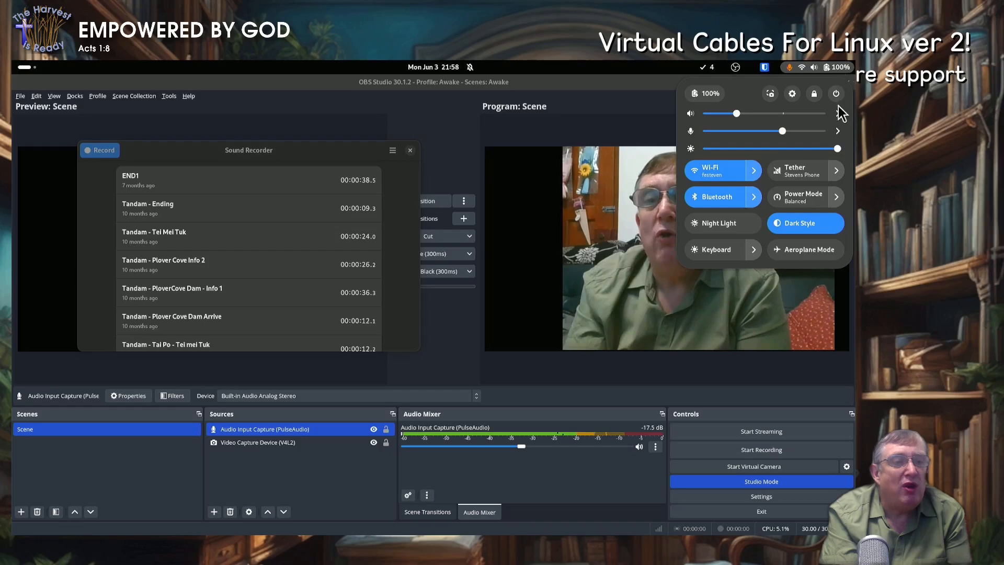
pyautogui.click(837, 131)
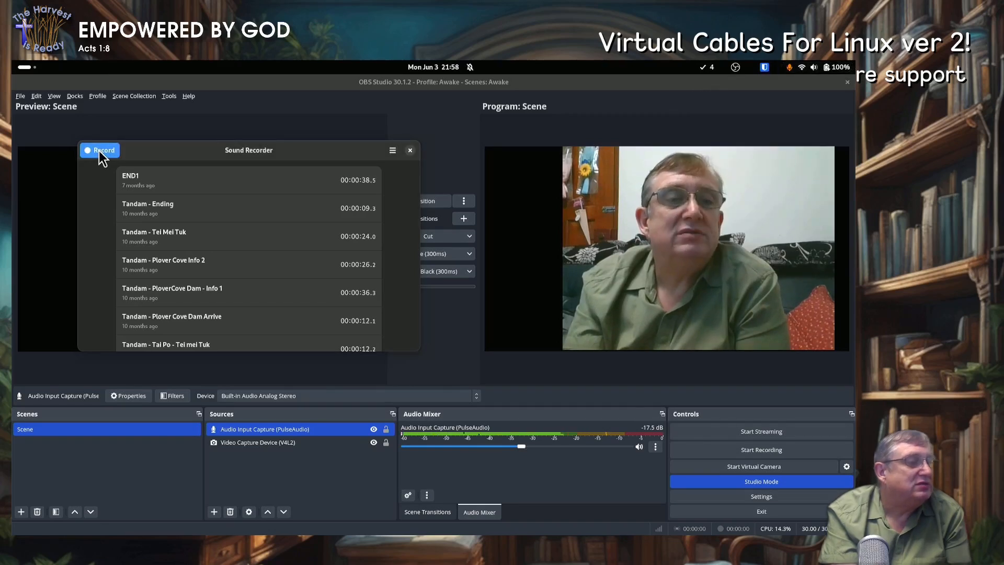
# - Record an eight-second spoken test clip and save it as Recording 5
pyautogui.click(99, 150)
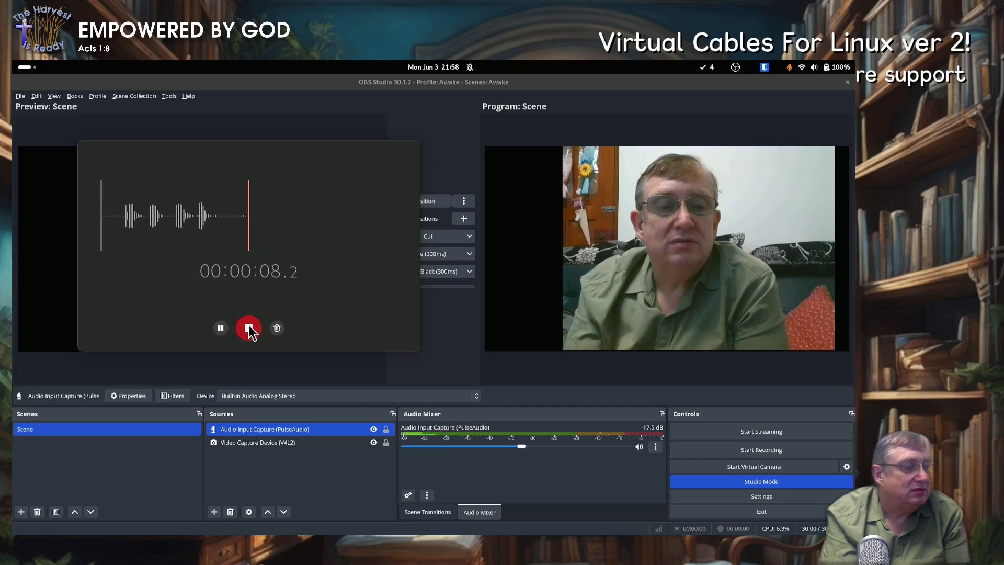
pyautogui.click(248, 328)
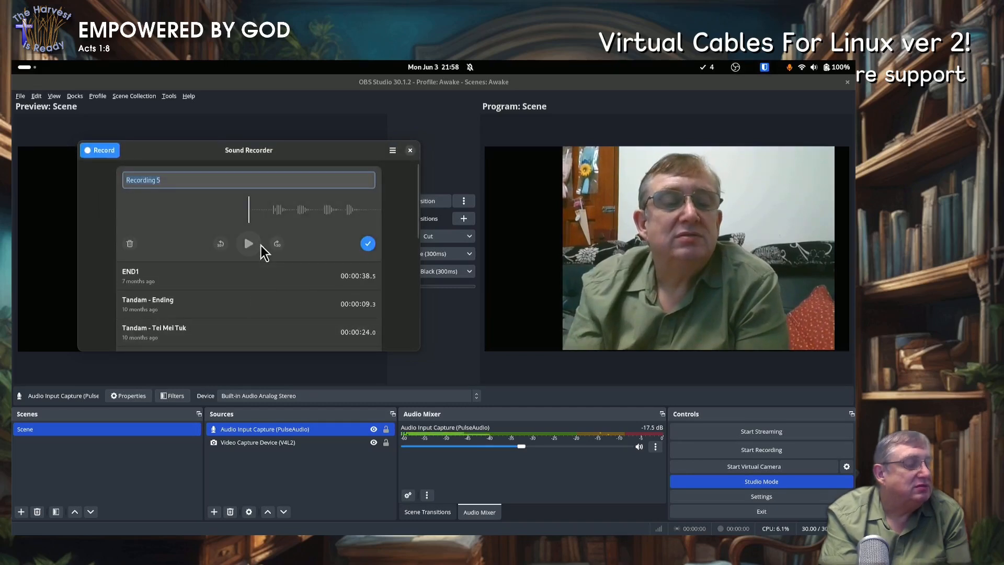
pyautogui.moveTo(371, 262)
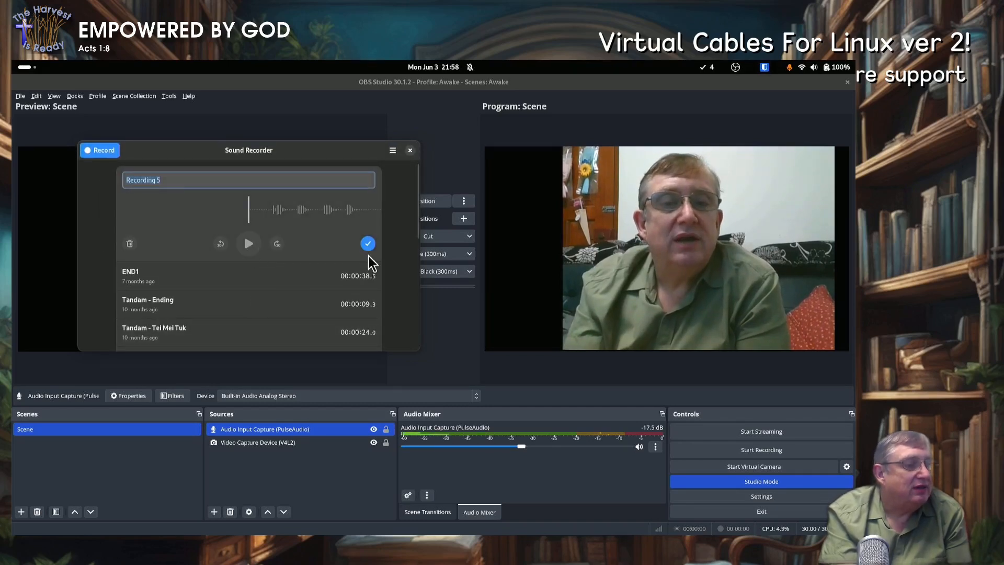
pyautogui.click(368, 243)
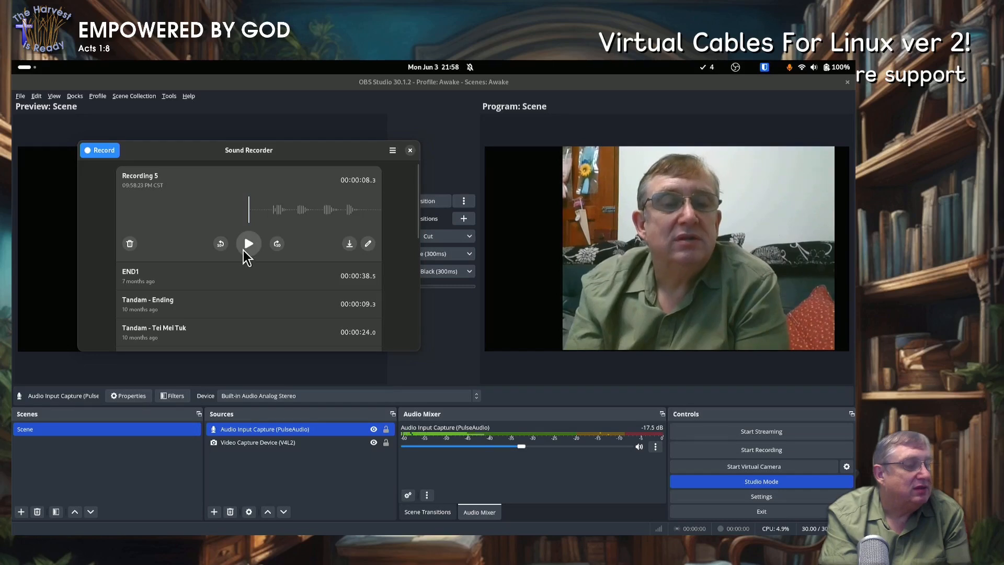
# - Briefly play and pause Recording 5, then check the quick settings audio slider
pyautogui.click(249, 243)
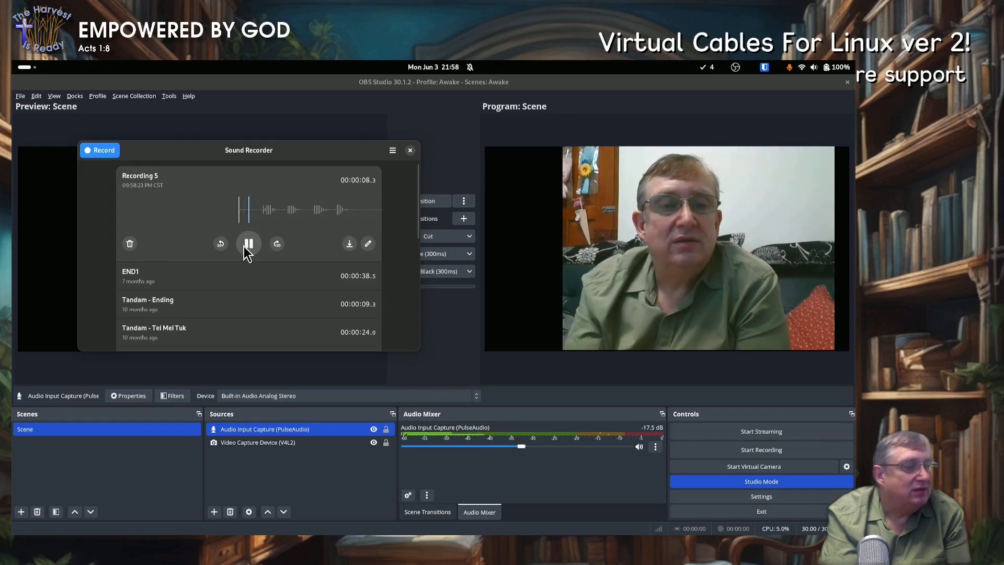
pyautogui.click(249, 243)
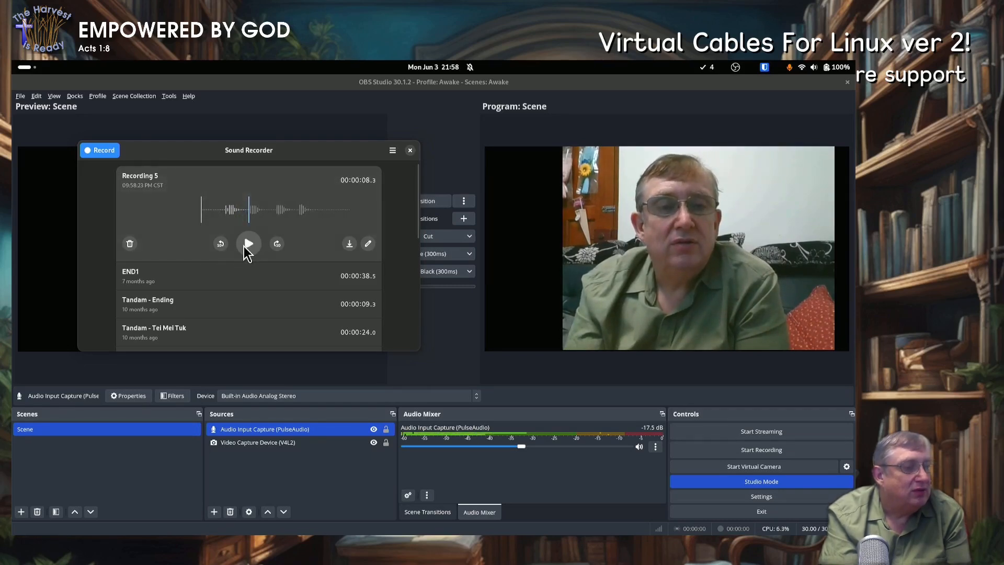
pyautogui.click(813, 68)
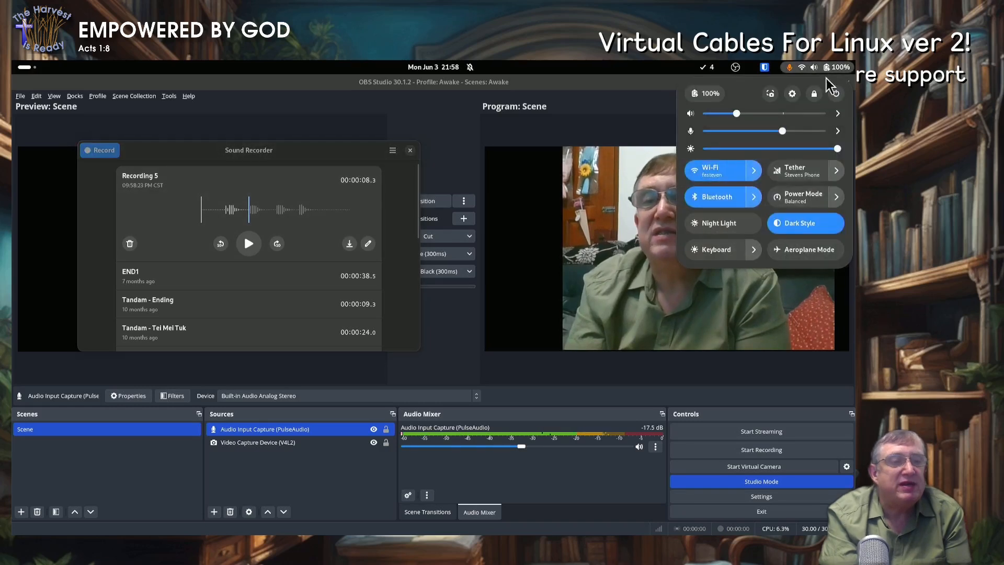
pyautogui.moveTo(830, 134)
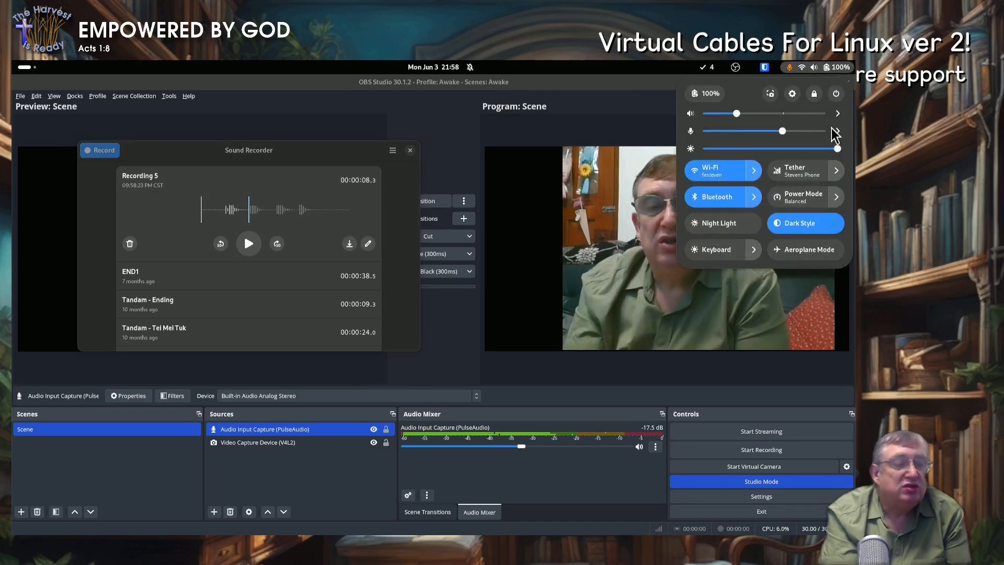
pyautogui.click(836, 113)
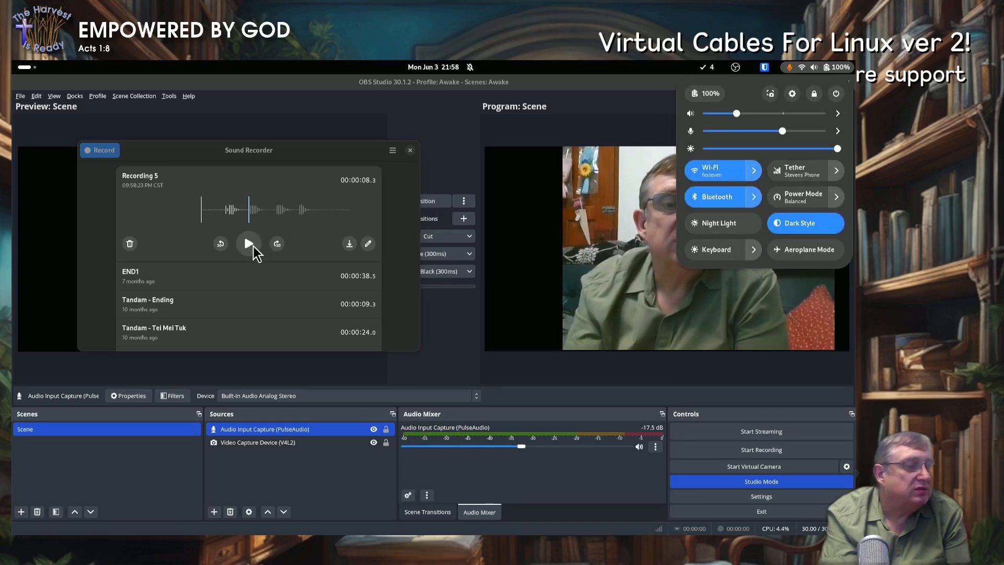
# - Replay Recording 5 with a pause and resume, then stop and play it from the start
pyautogui.click(249, 243)
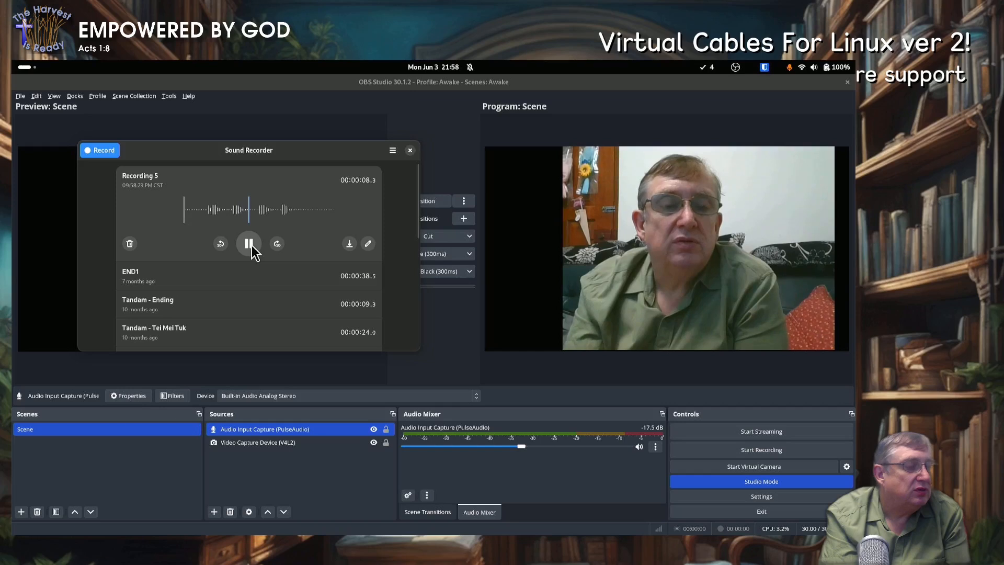
pyautogui.click(249, 243)
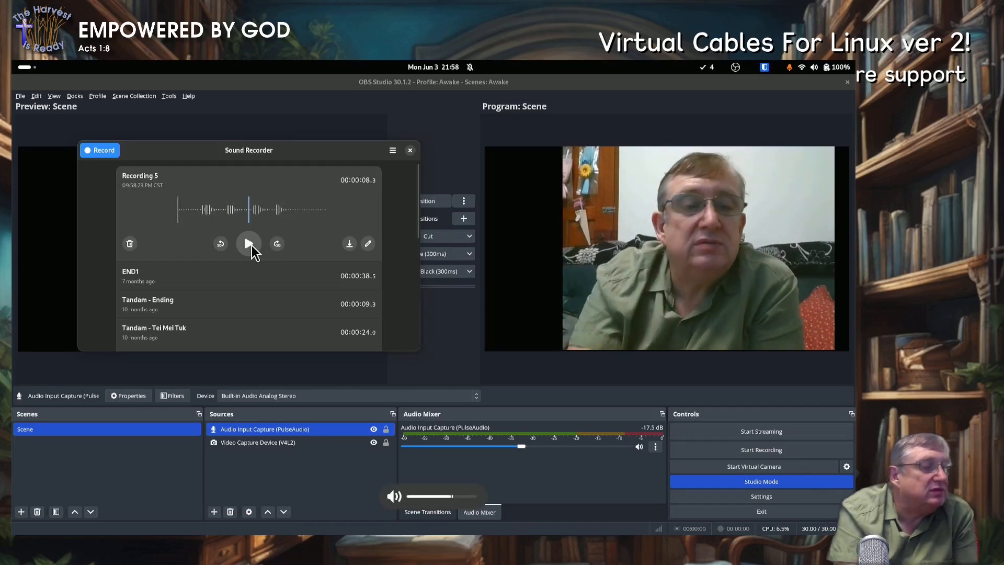
pyautogui.click(248, 244)
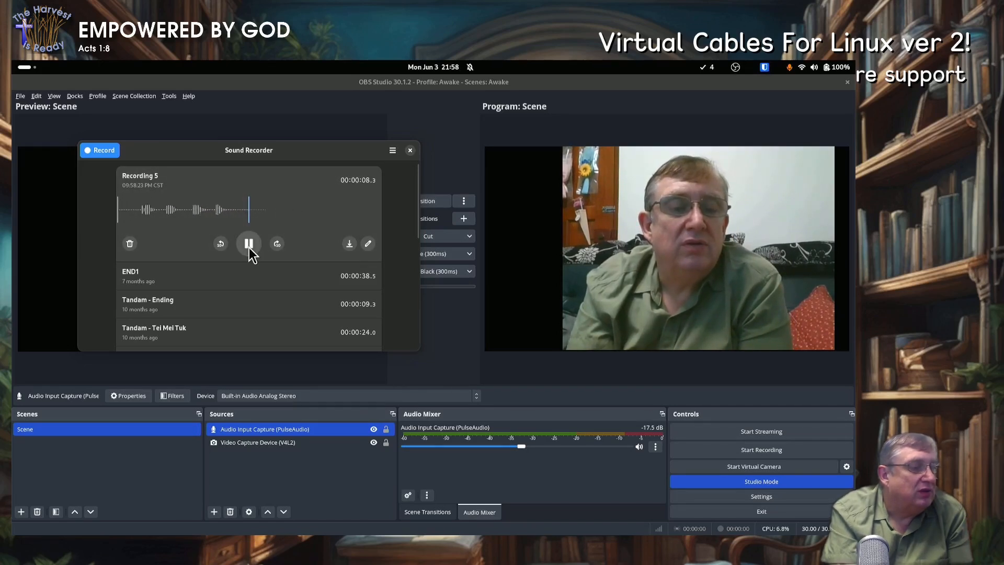
pyautogui.click(248, 243)
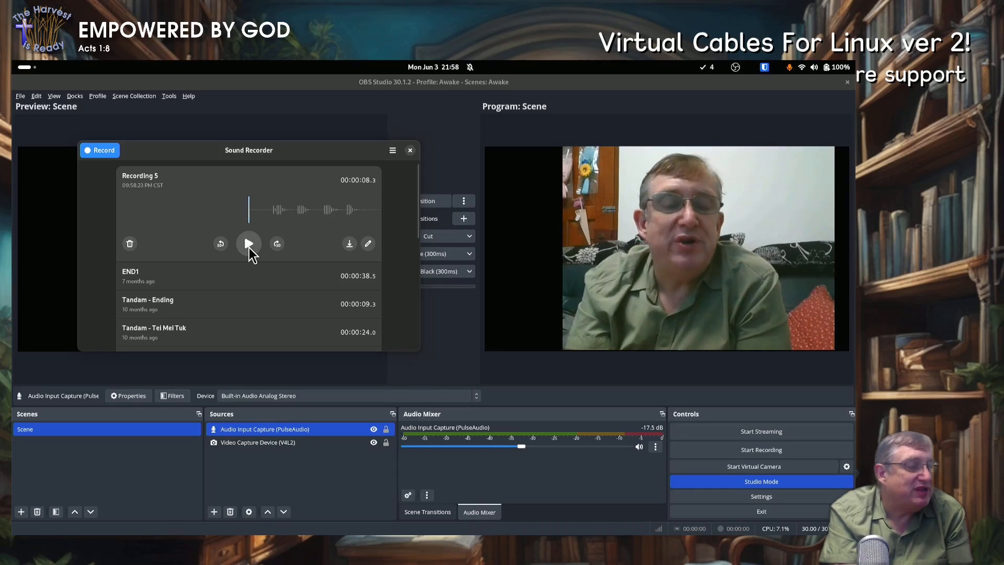
pyautogui.click(248, 243)
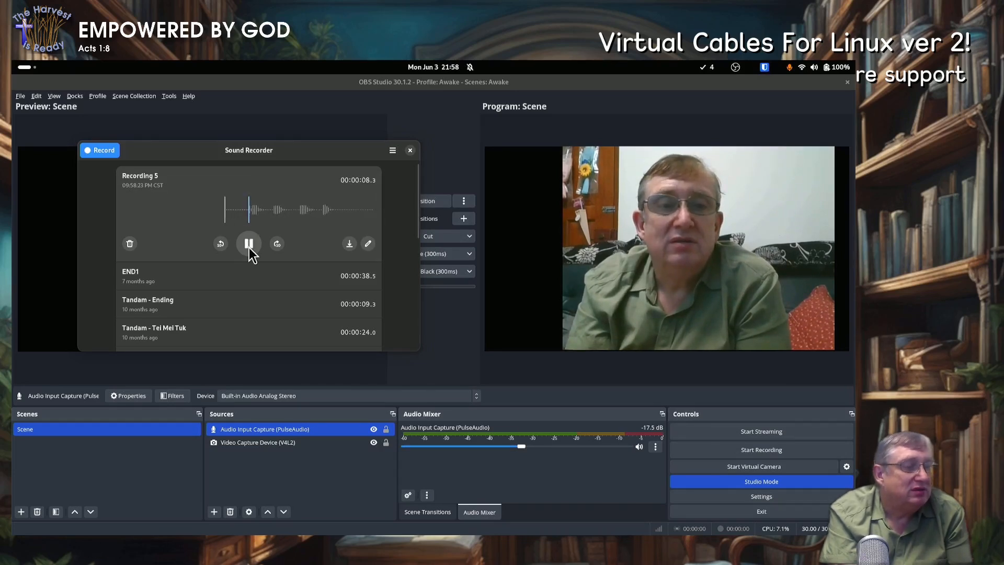